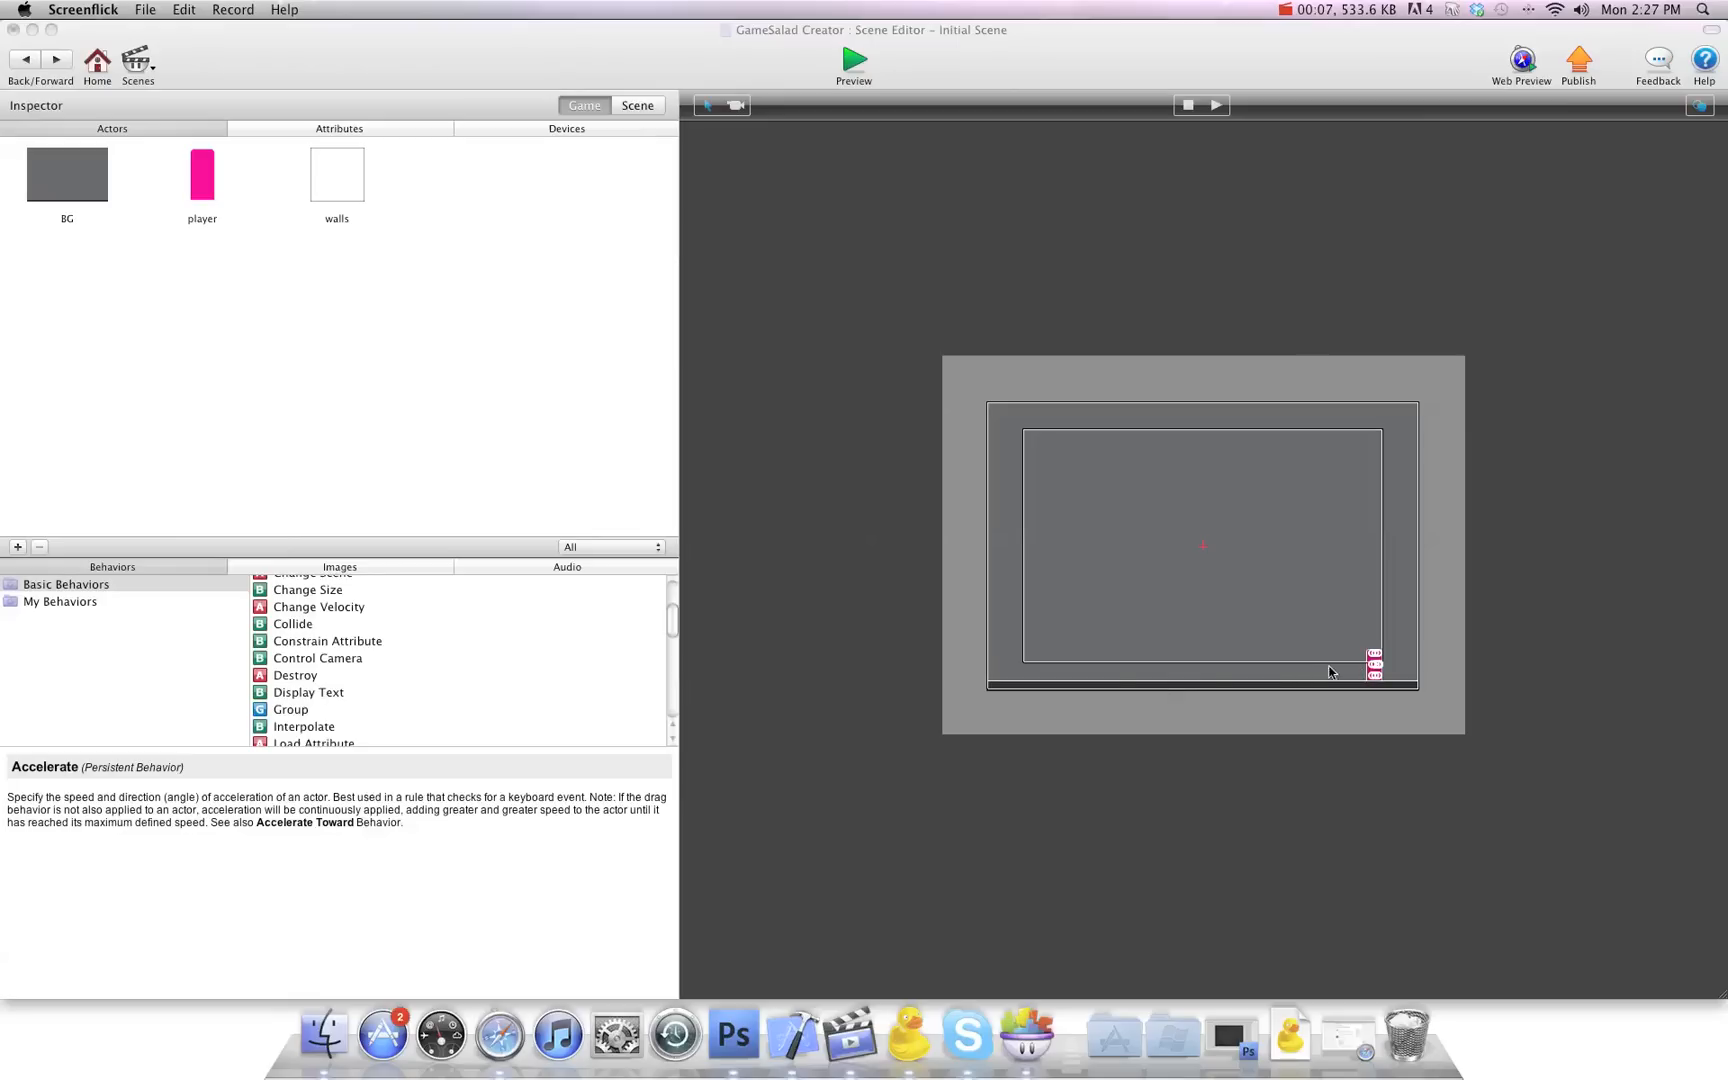
mouse_move(1346, 677)
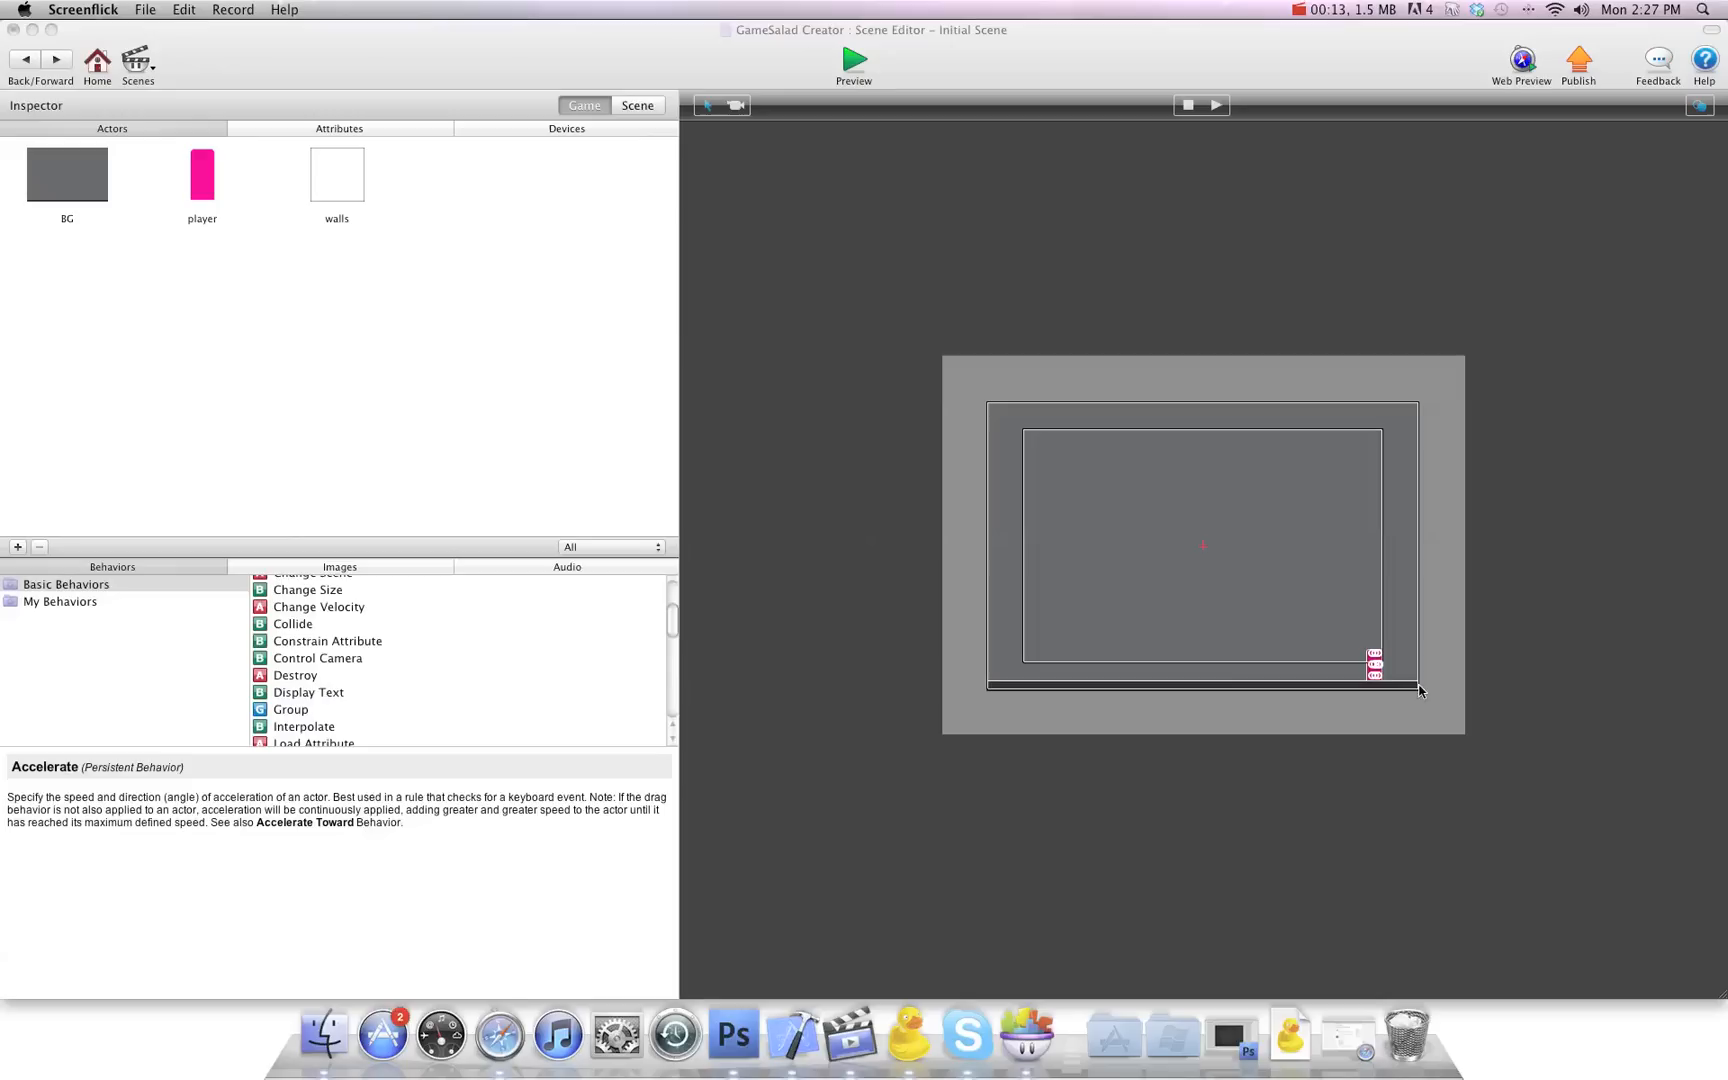
mouse_move(1244, 687)
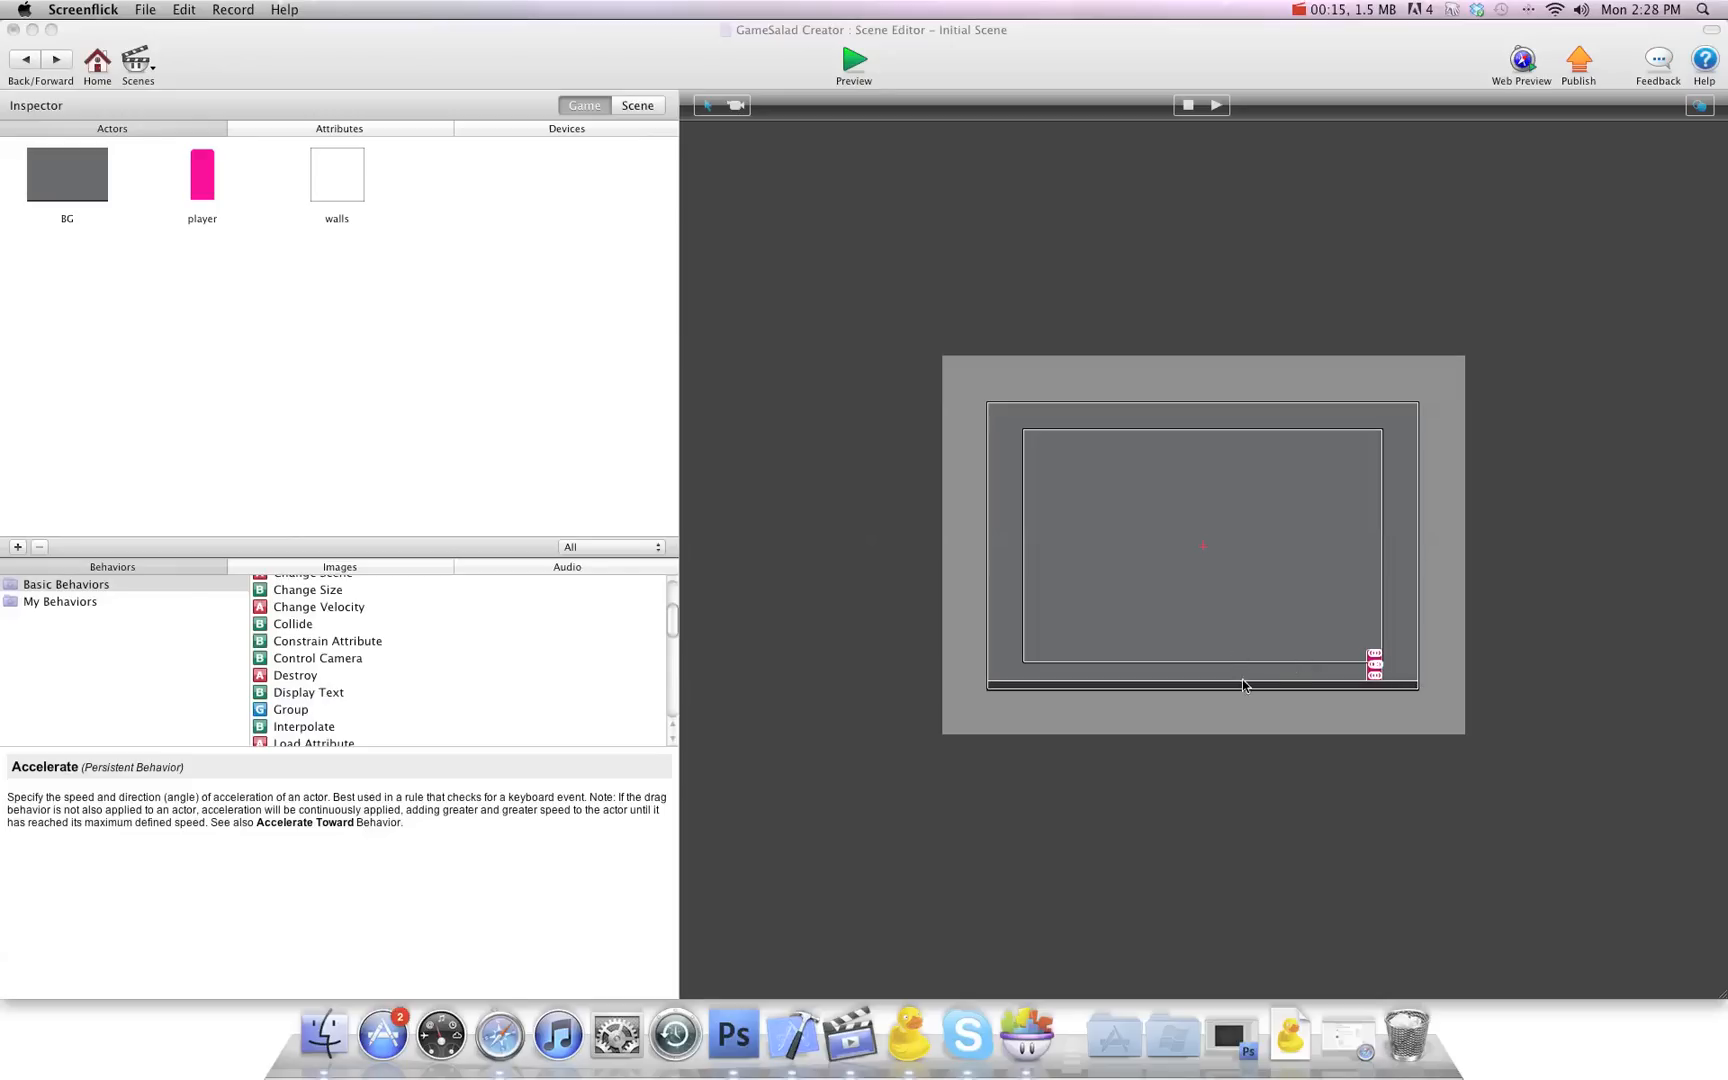
mouse_move(1385, 683)
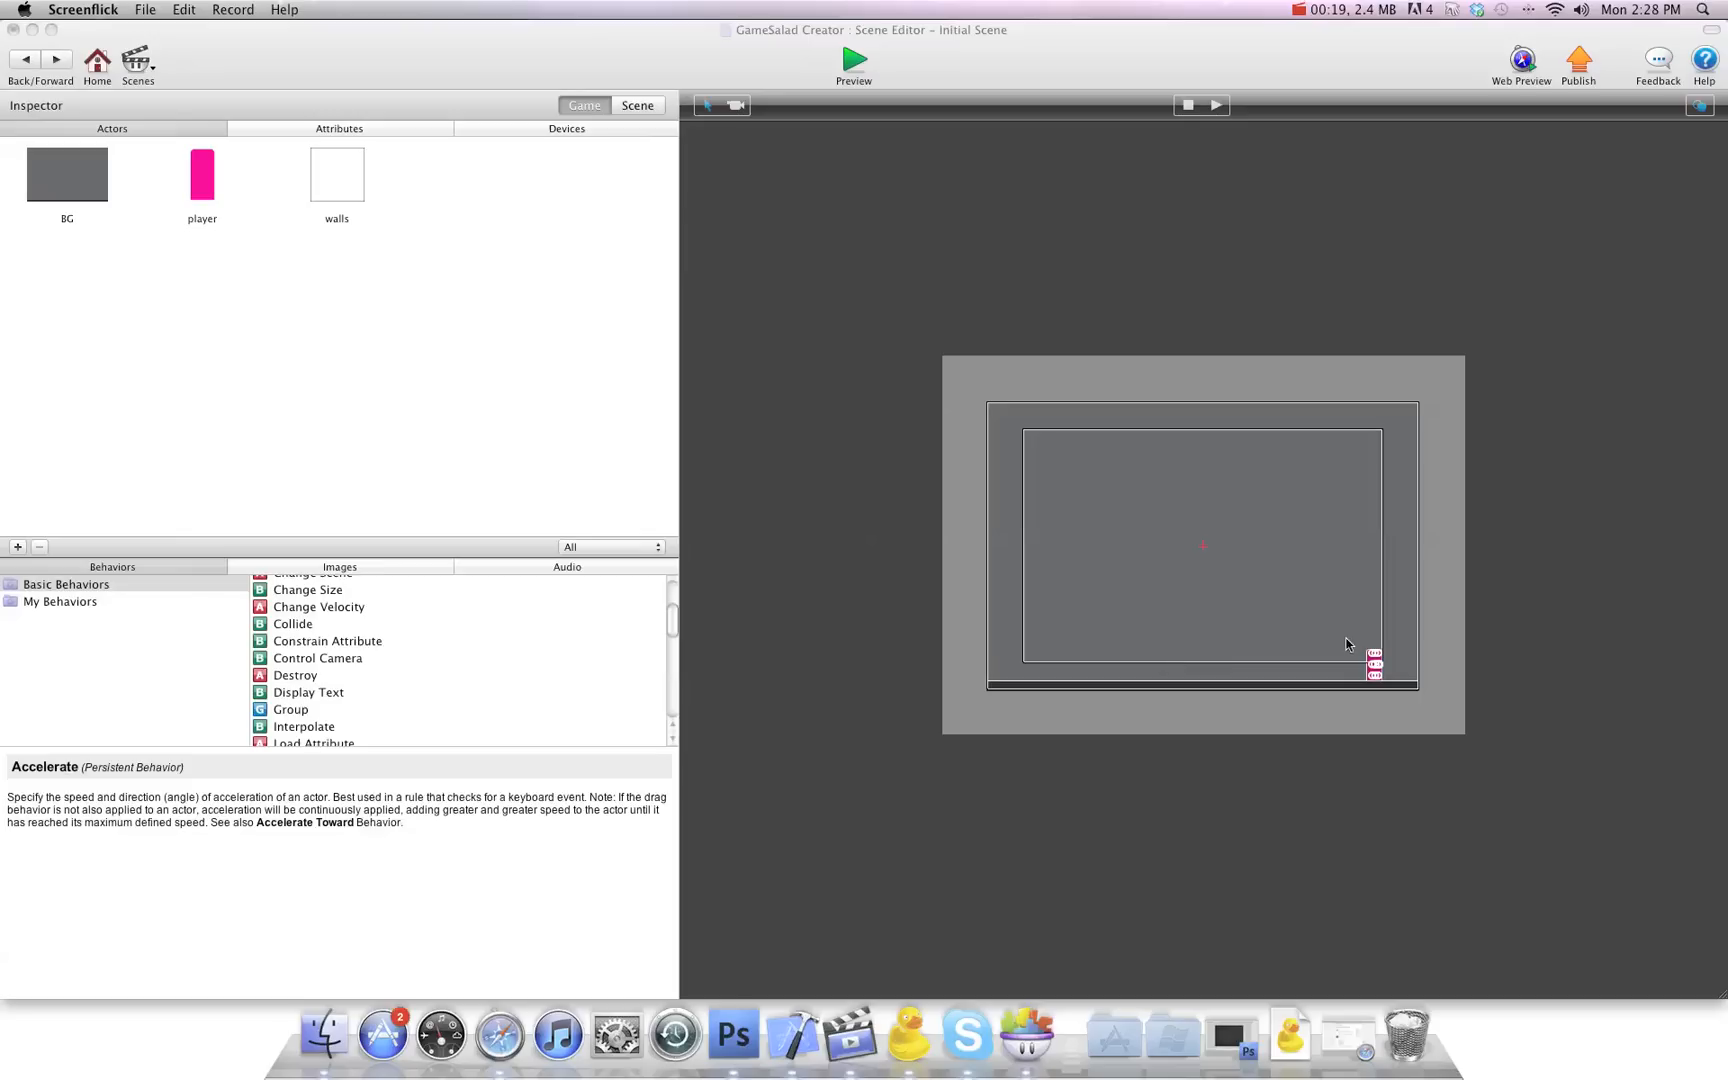
mouse_move(1137, 630)
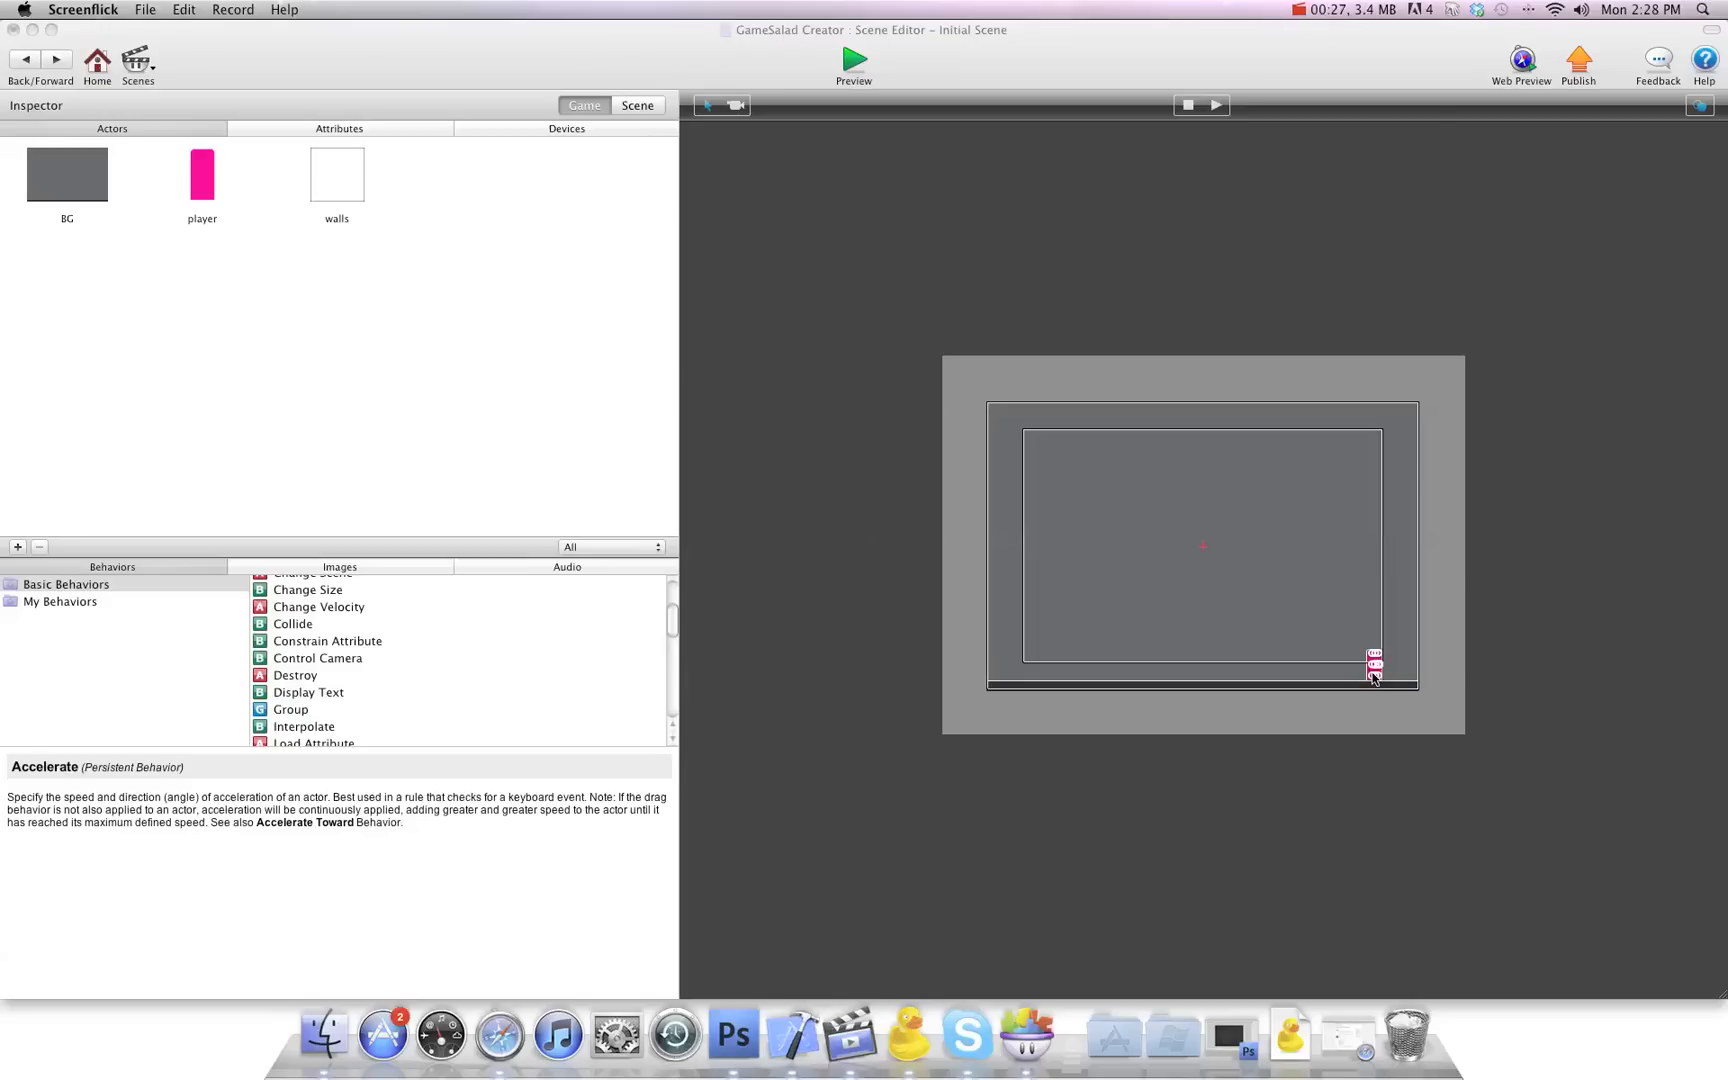
Move the player actor from the right edge to the centre of the floor
double_click(202, 174)
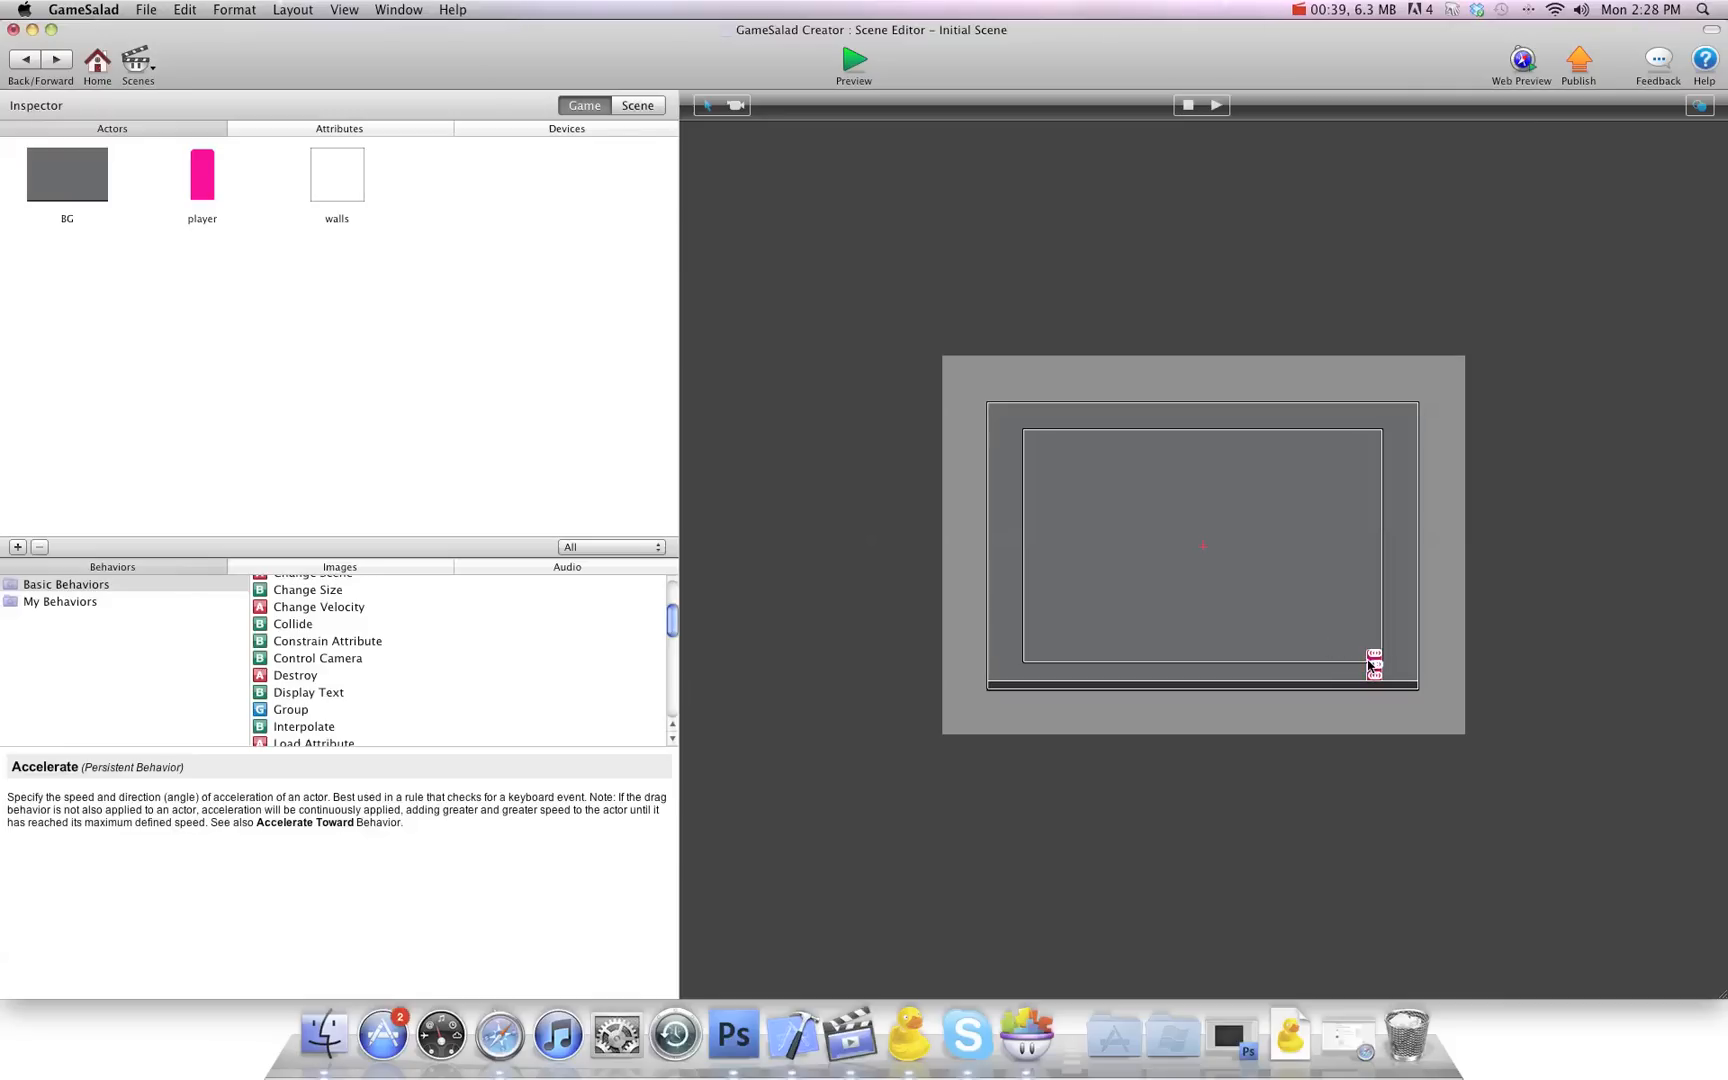
left_click_drag(1374, 661, 1234, 666)
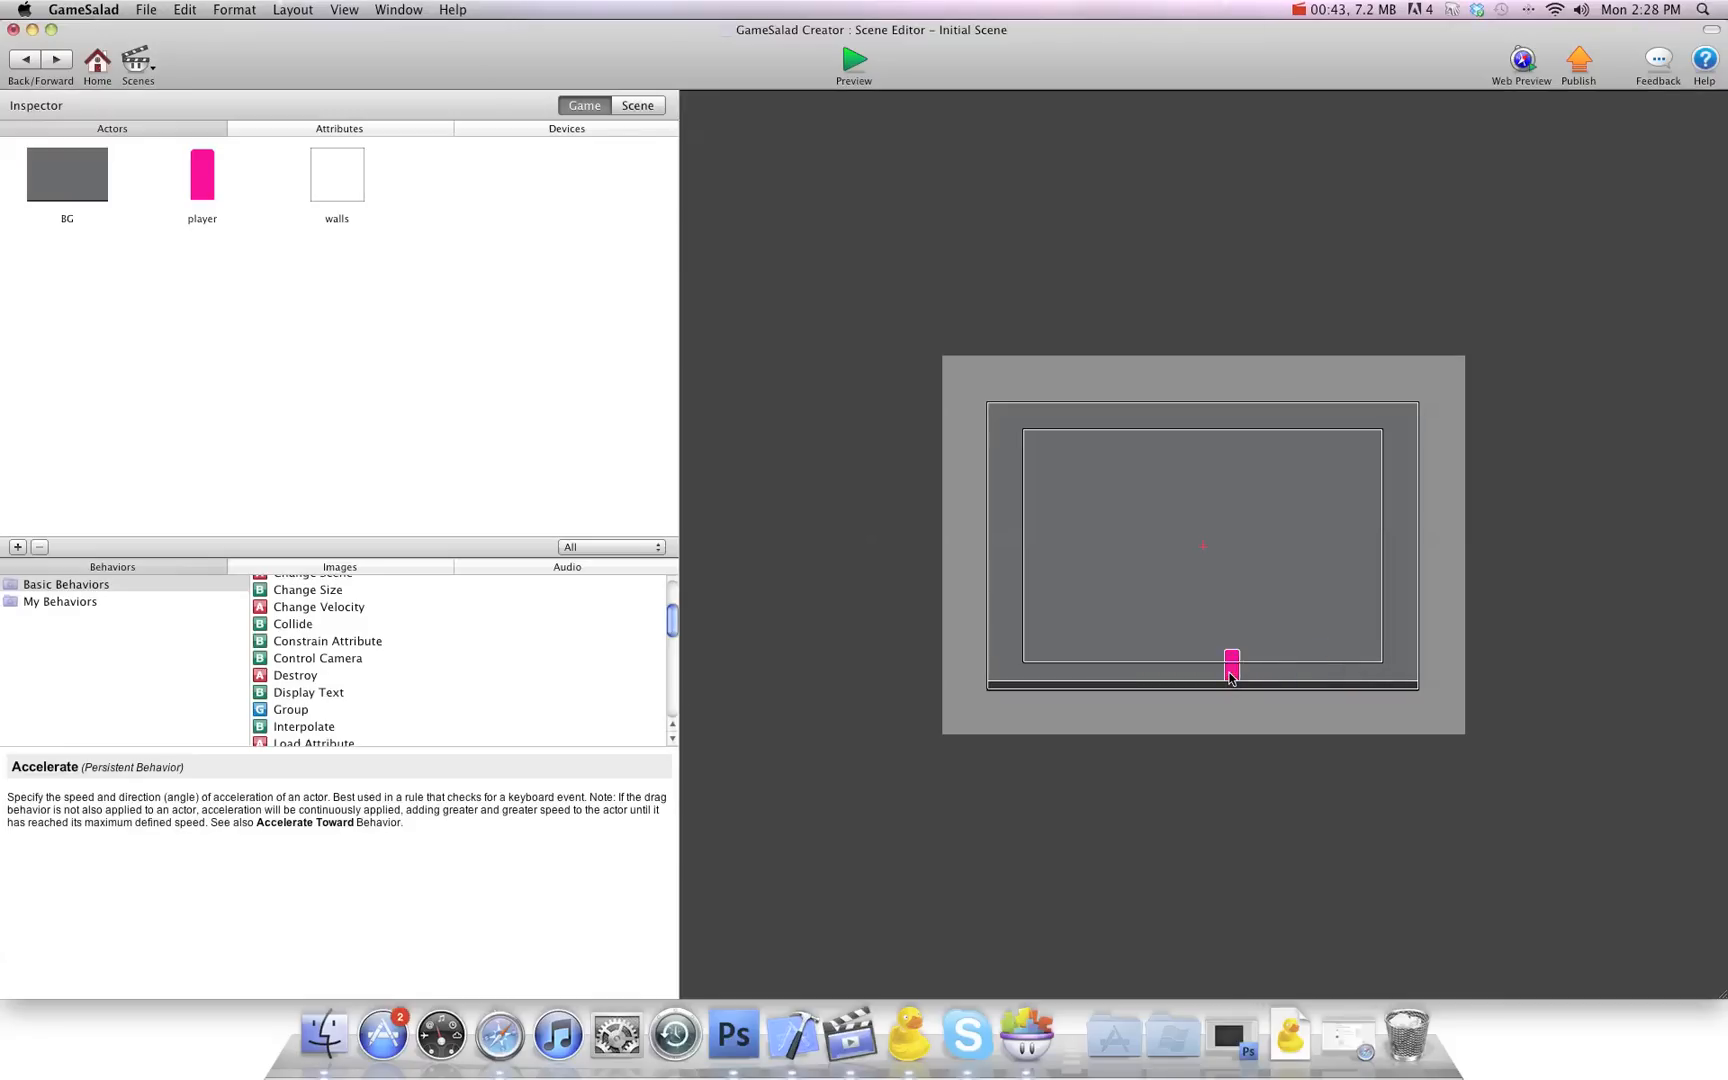
double_click(202, 173)
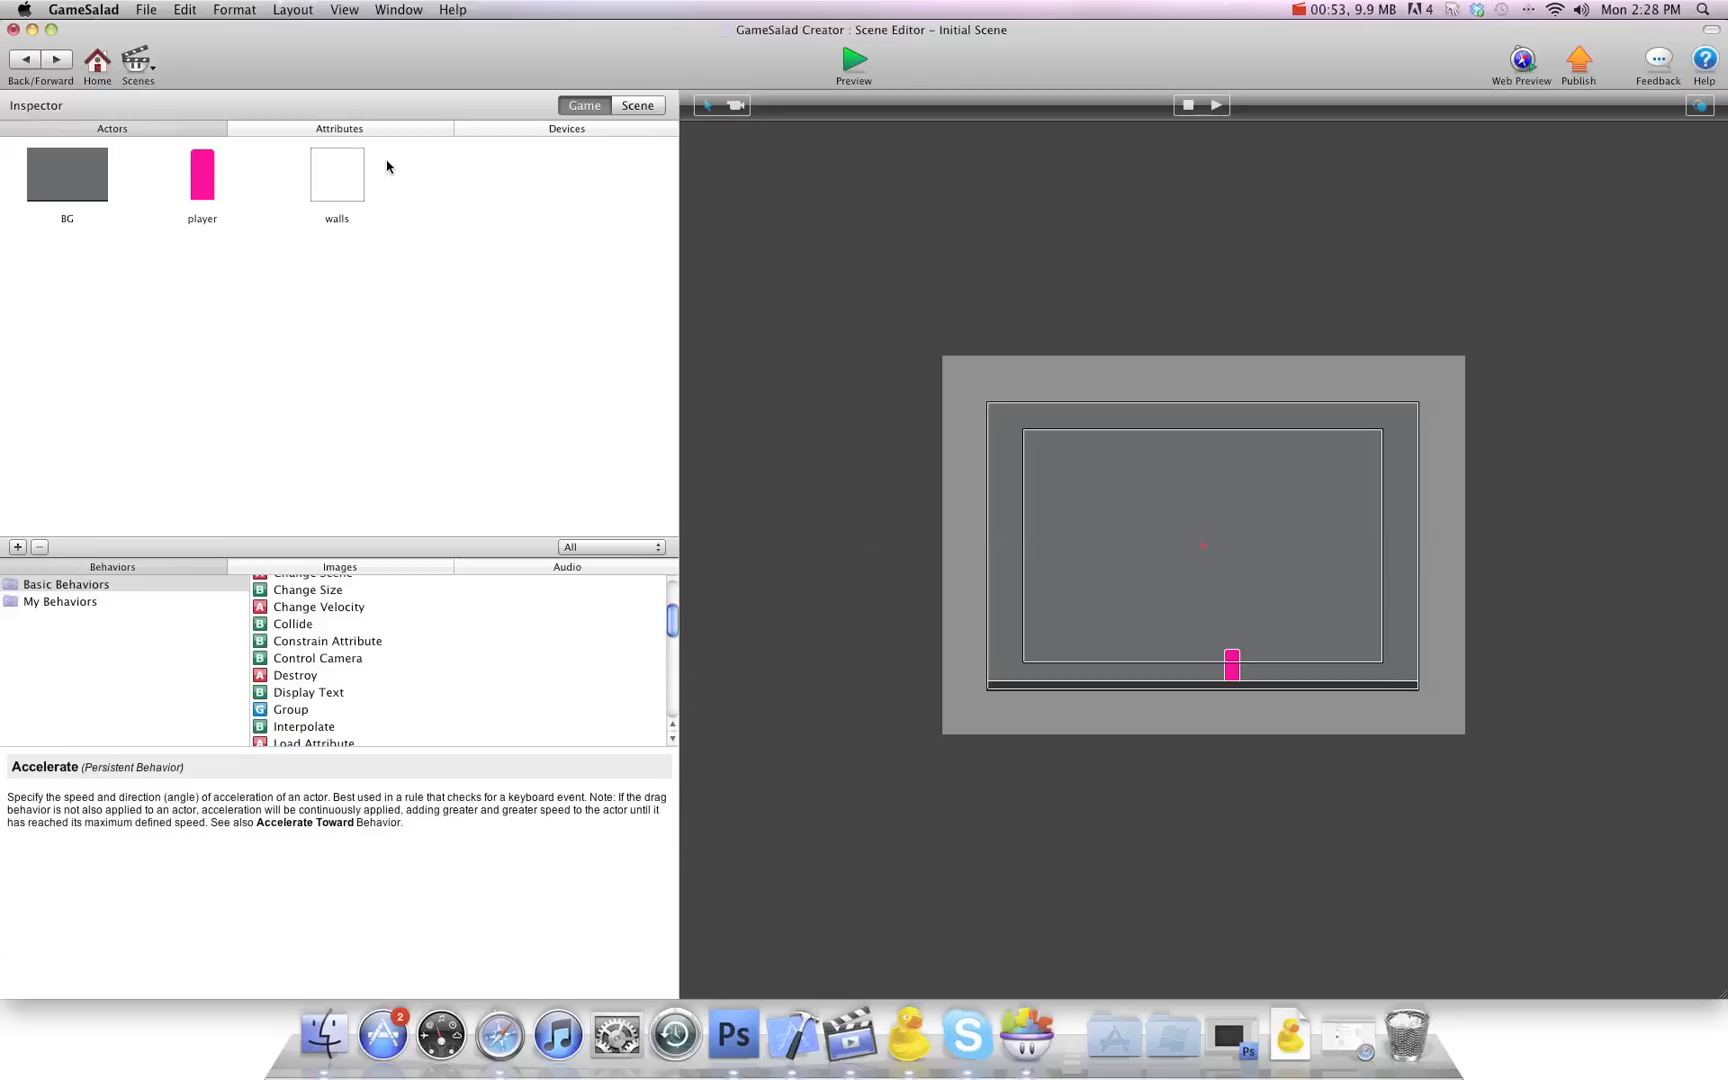
mouse_move(215, 182)
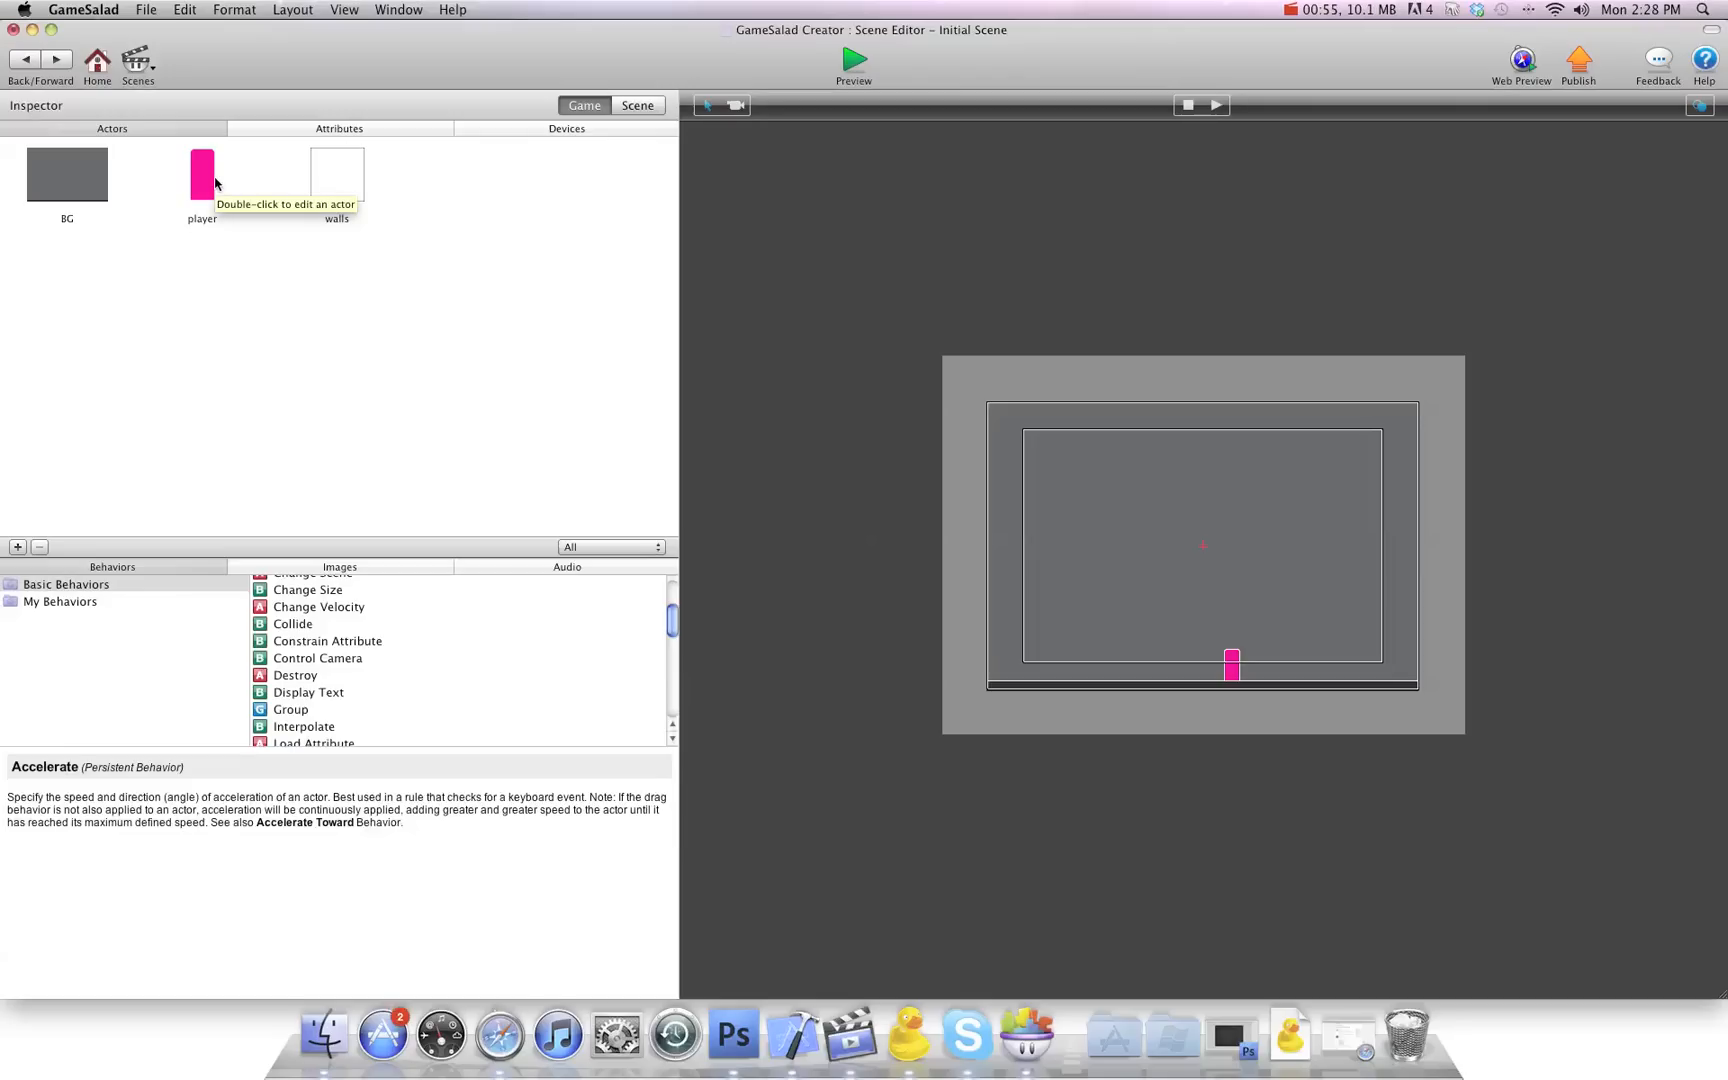
mouse_move(209, 183)
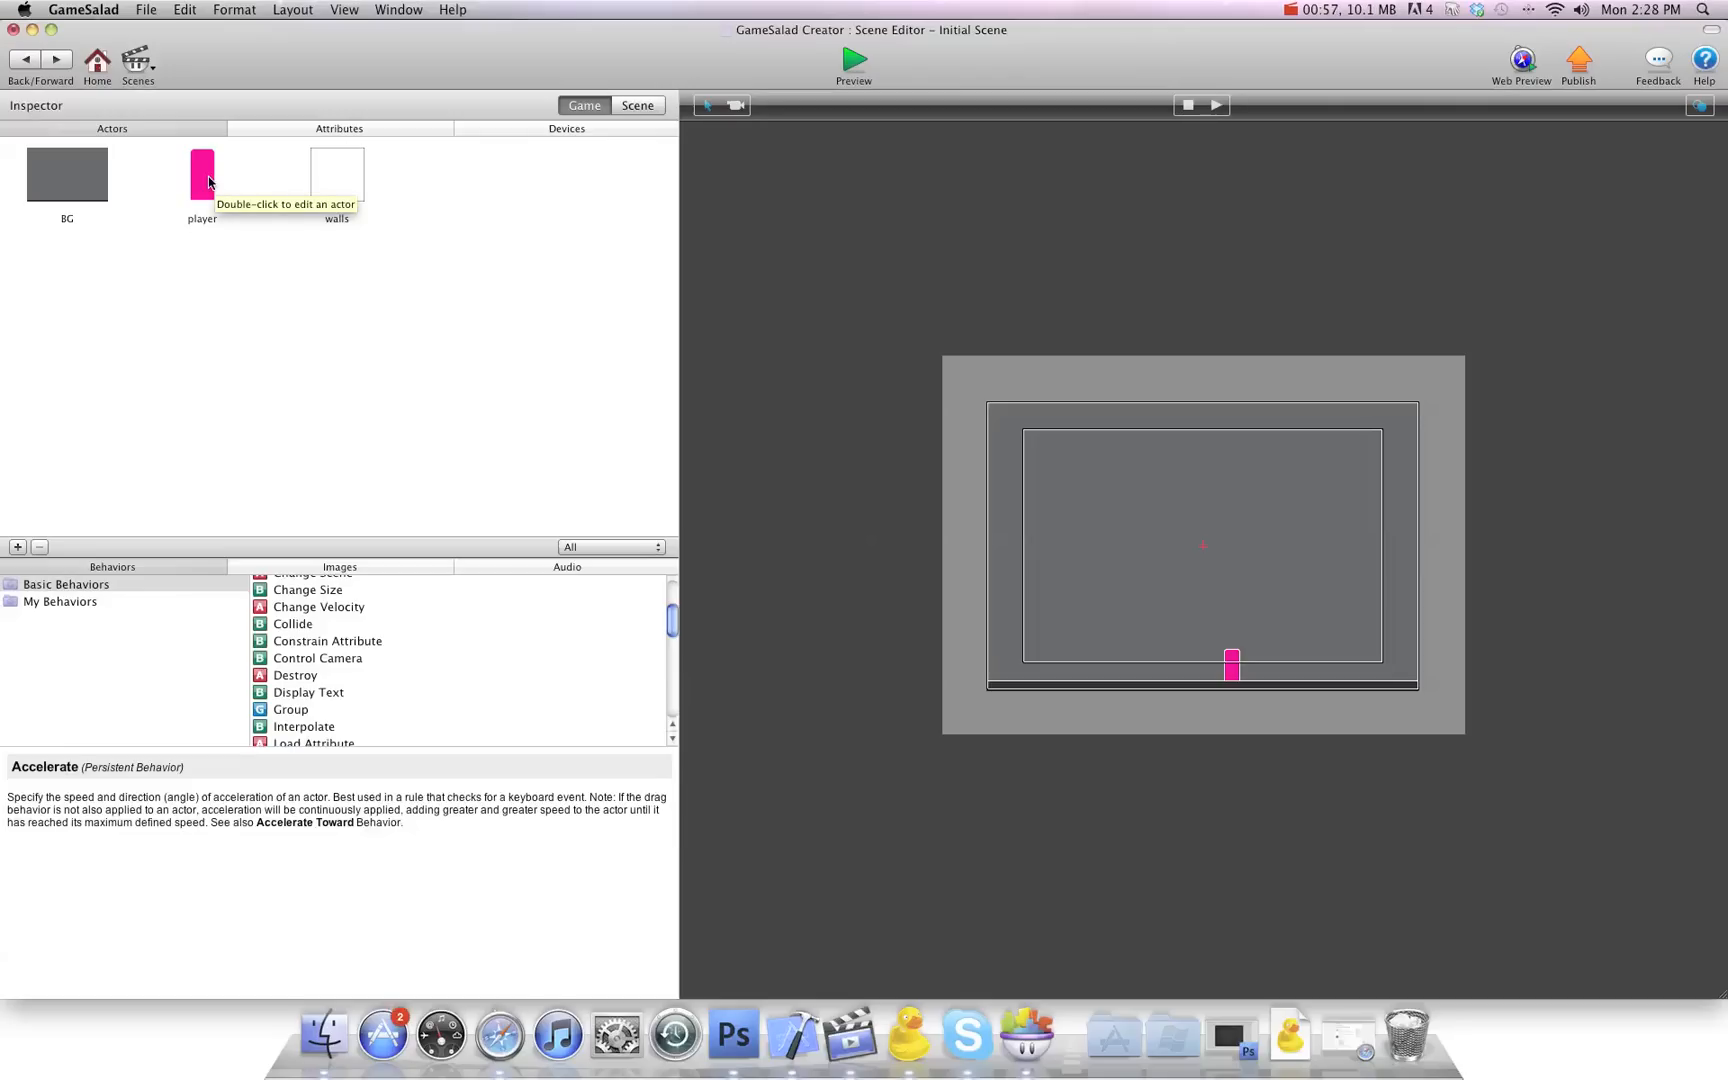
Set the player's Change Attribute for self.Motion.Linear to 100
double_click(202, 174)
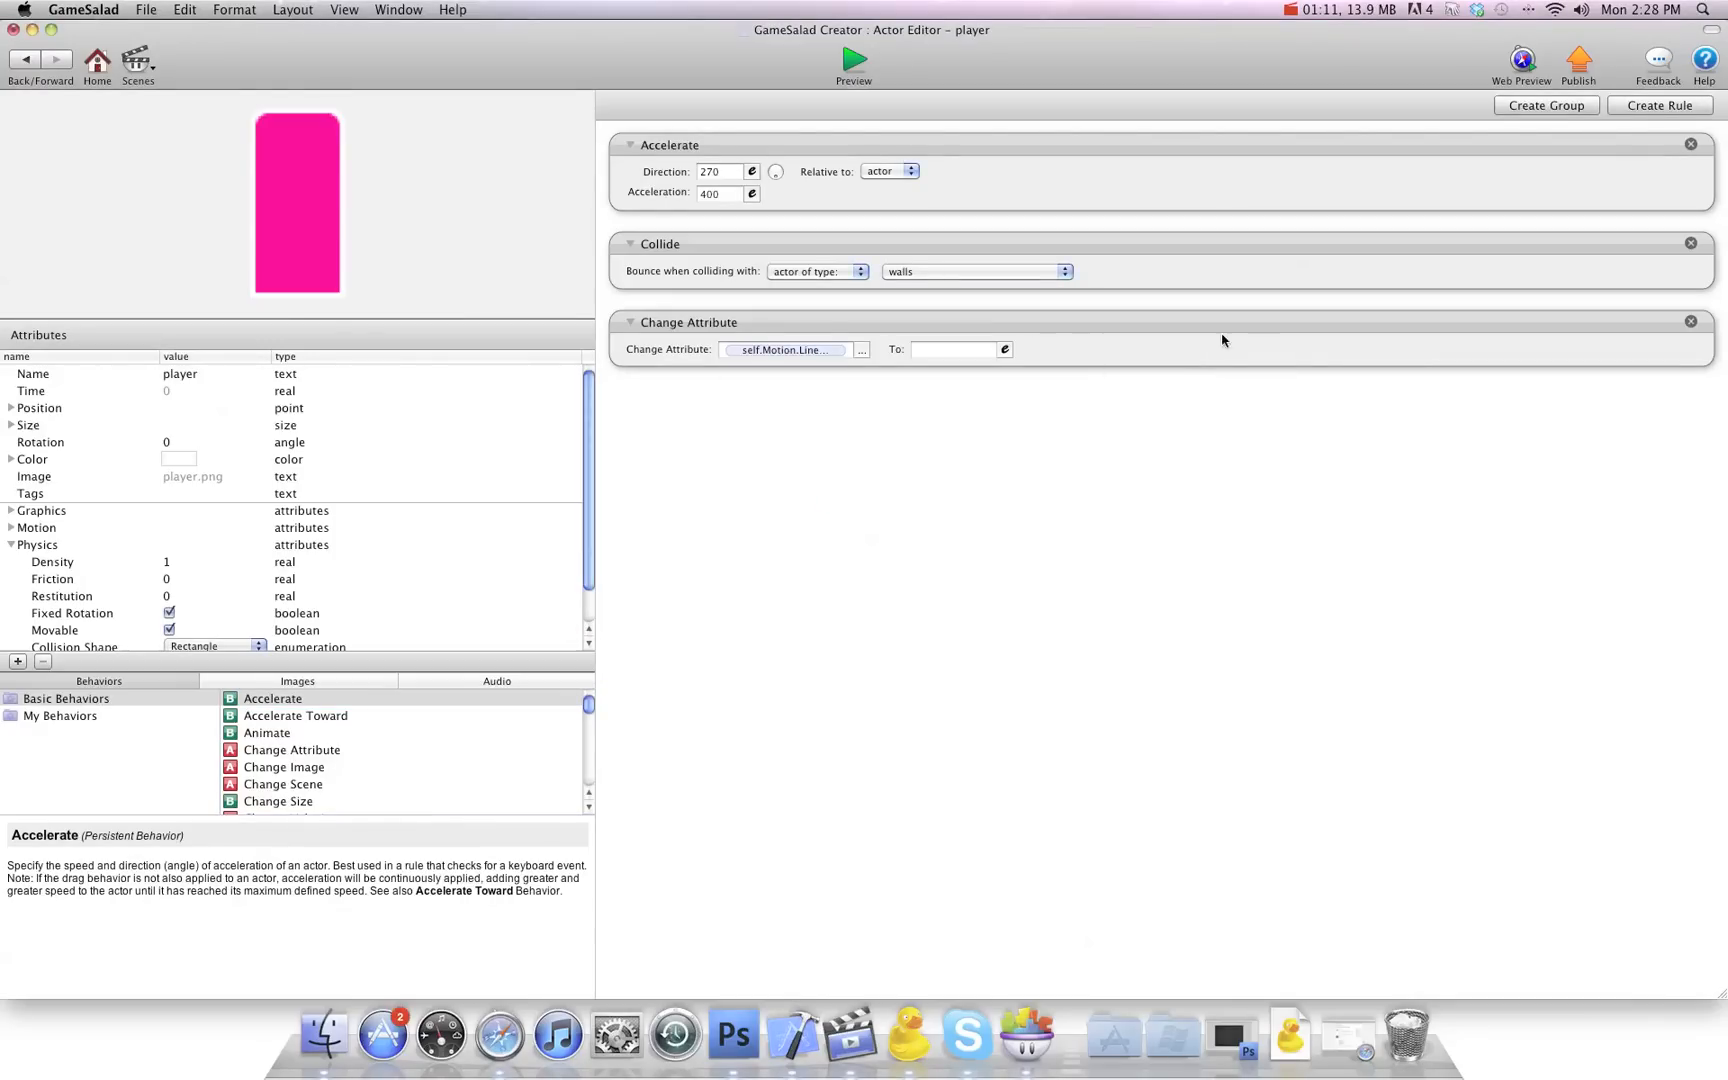
left_click(953, 349)
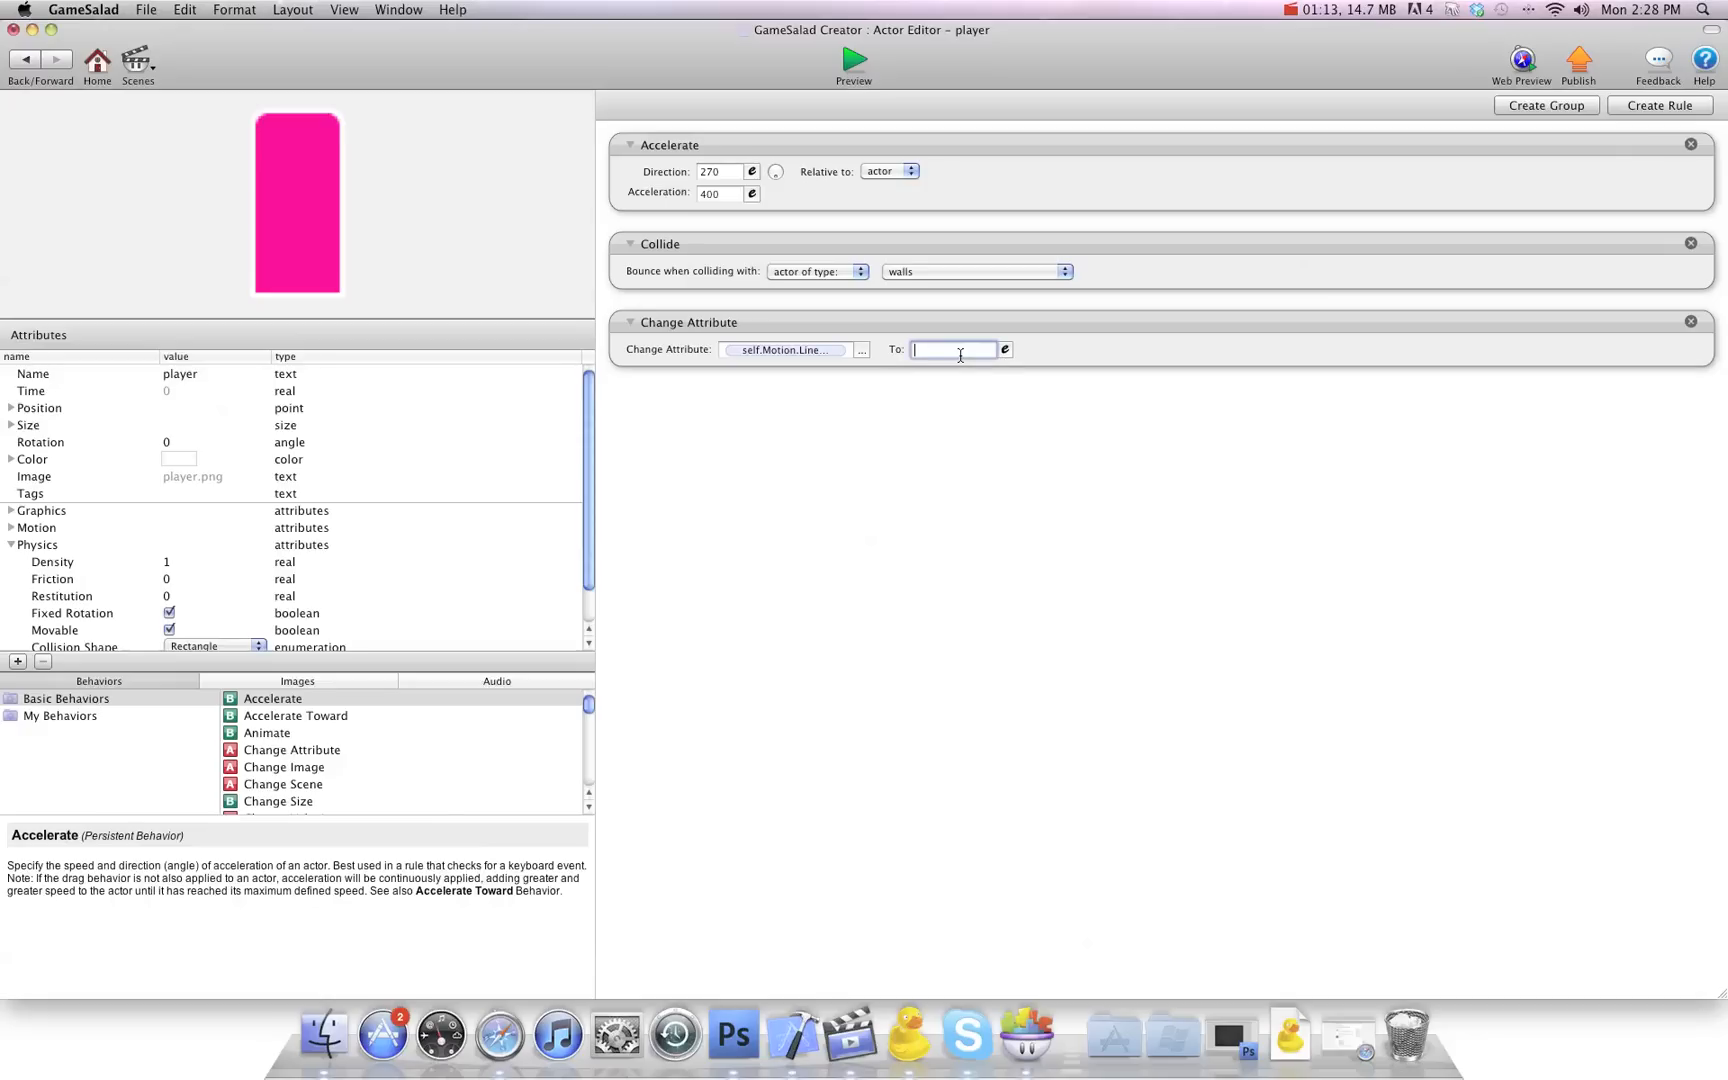
type("100")
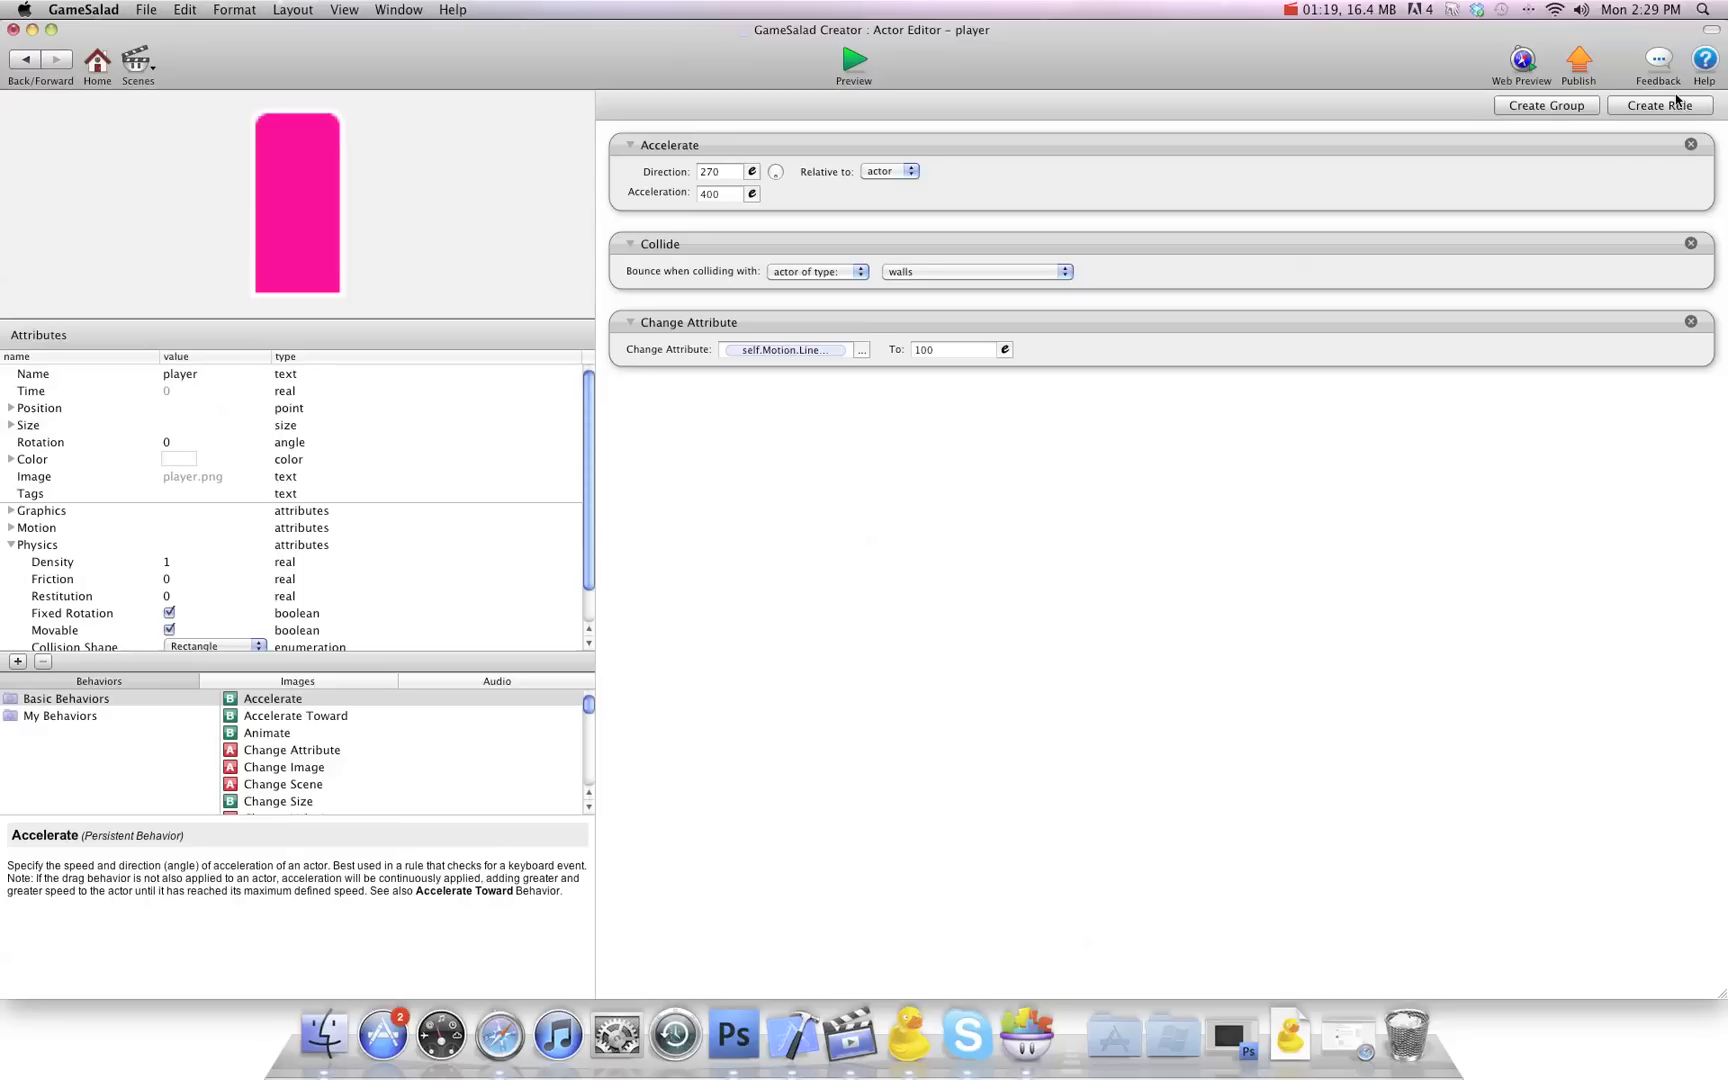
Add a rule: when self.Position.X > 430, change self.Motion.Linear to -100
left_click(1659, 105)
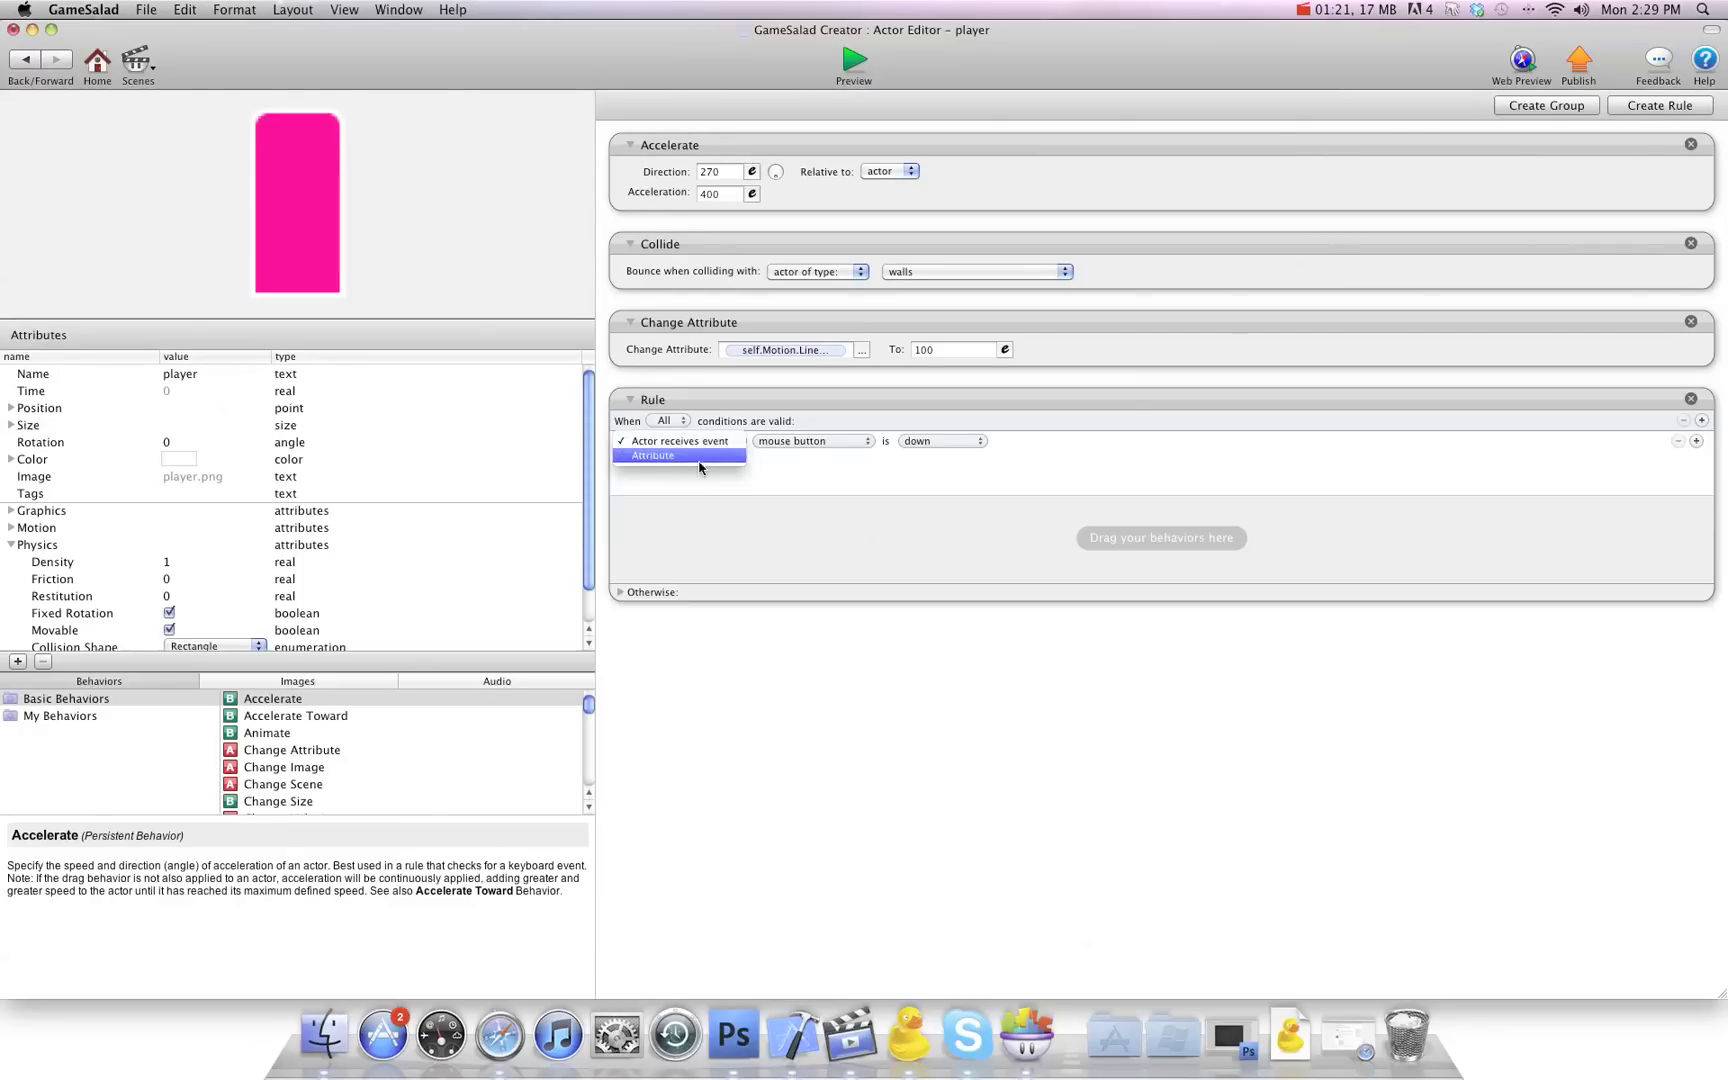
left_click(652, 455)
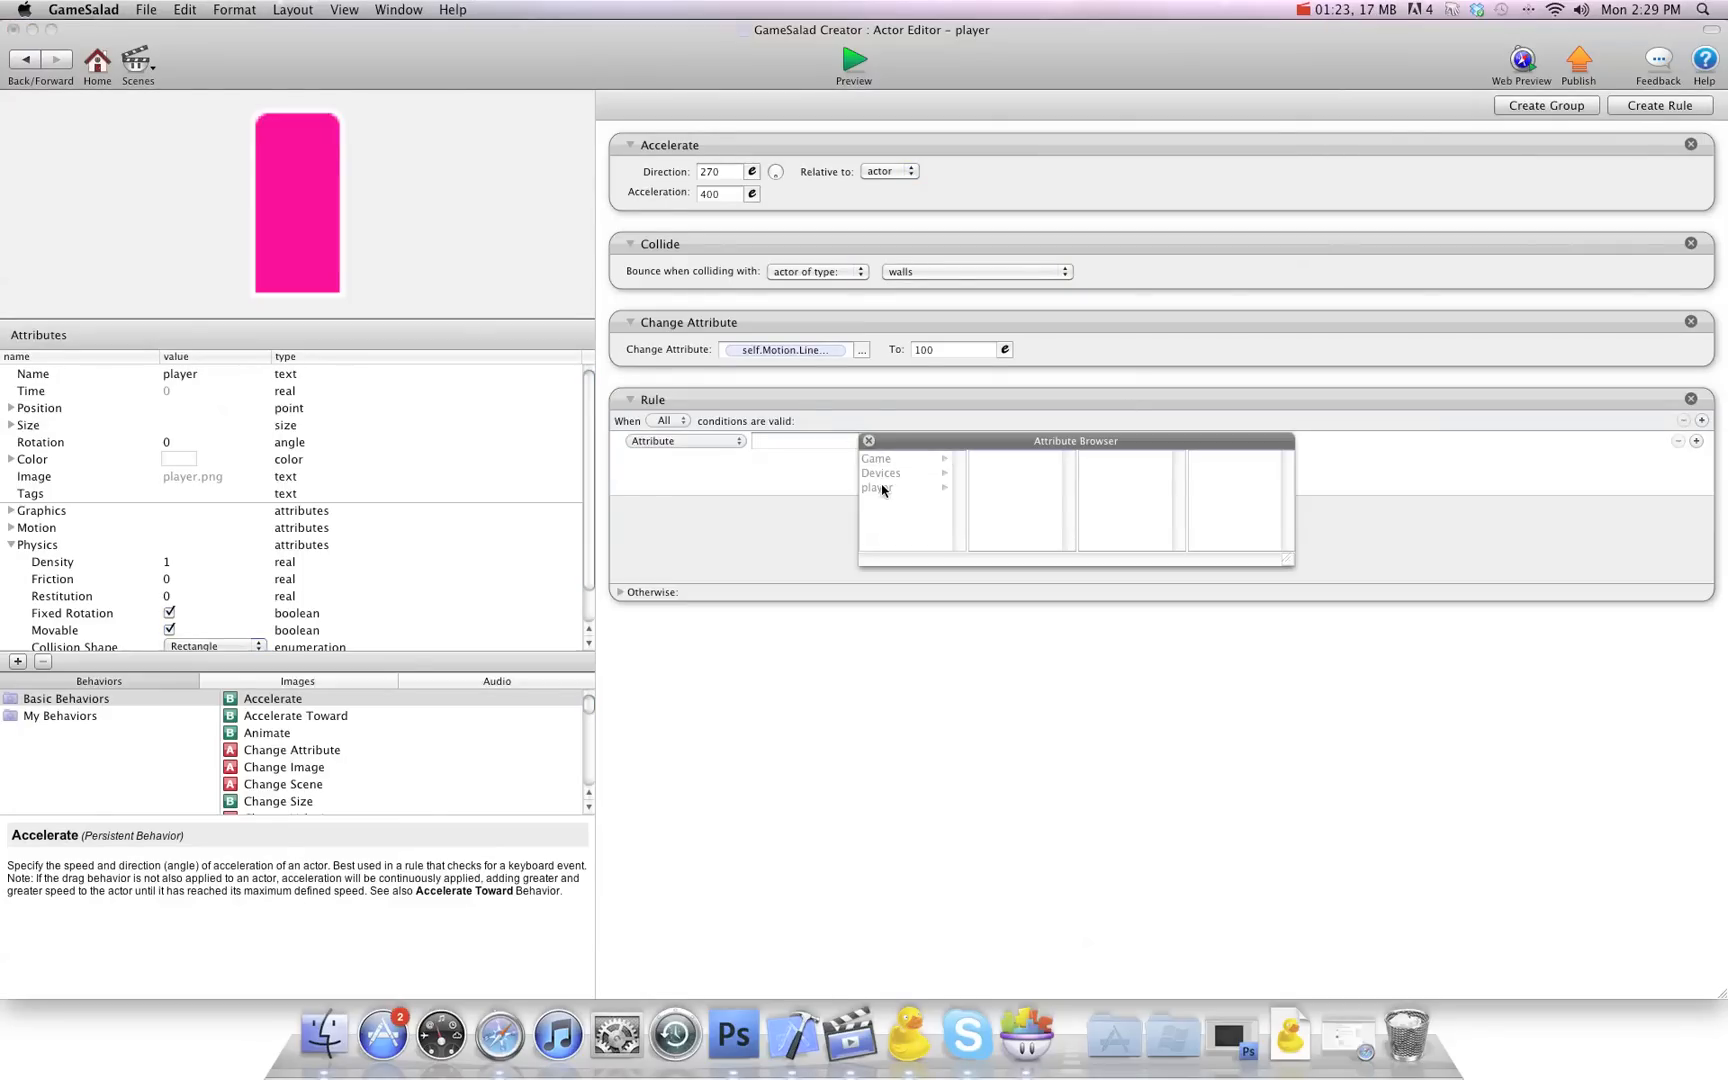
left_click(882, 487)
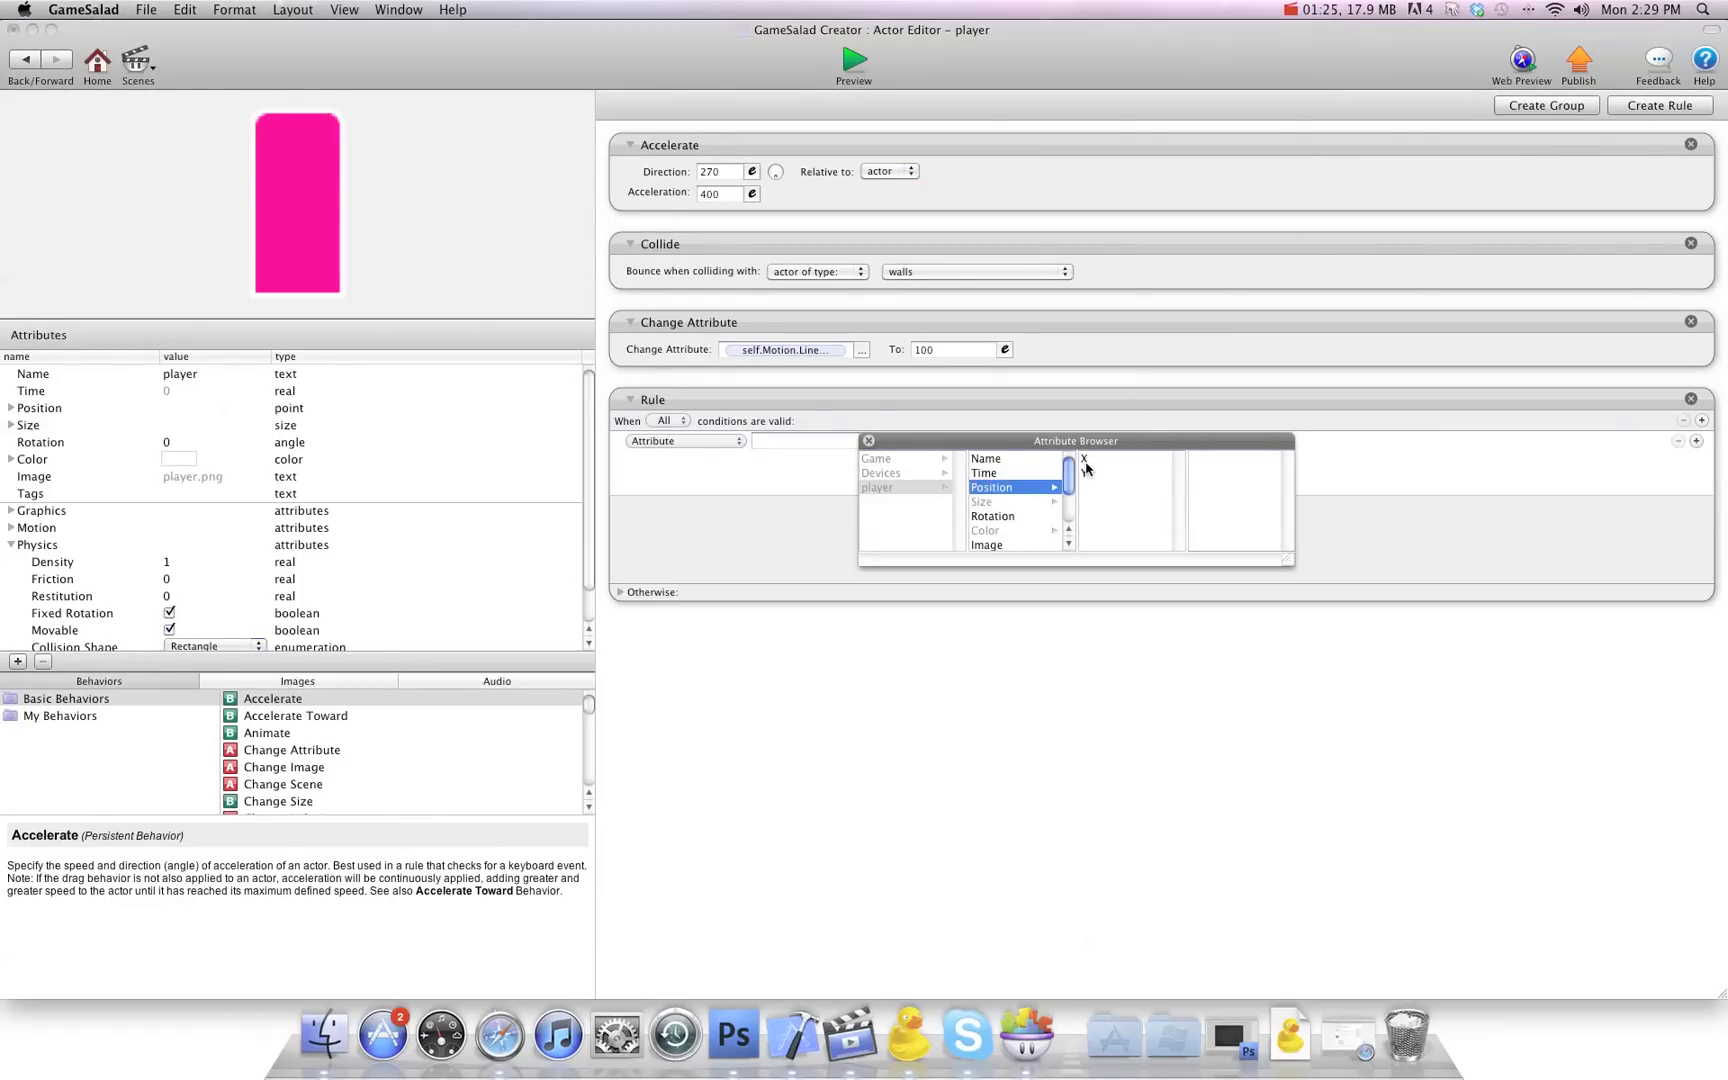
left_click(1084, 457)
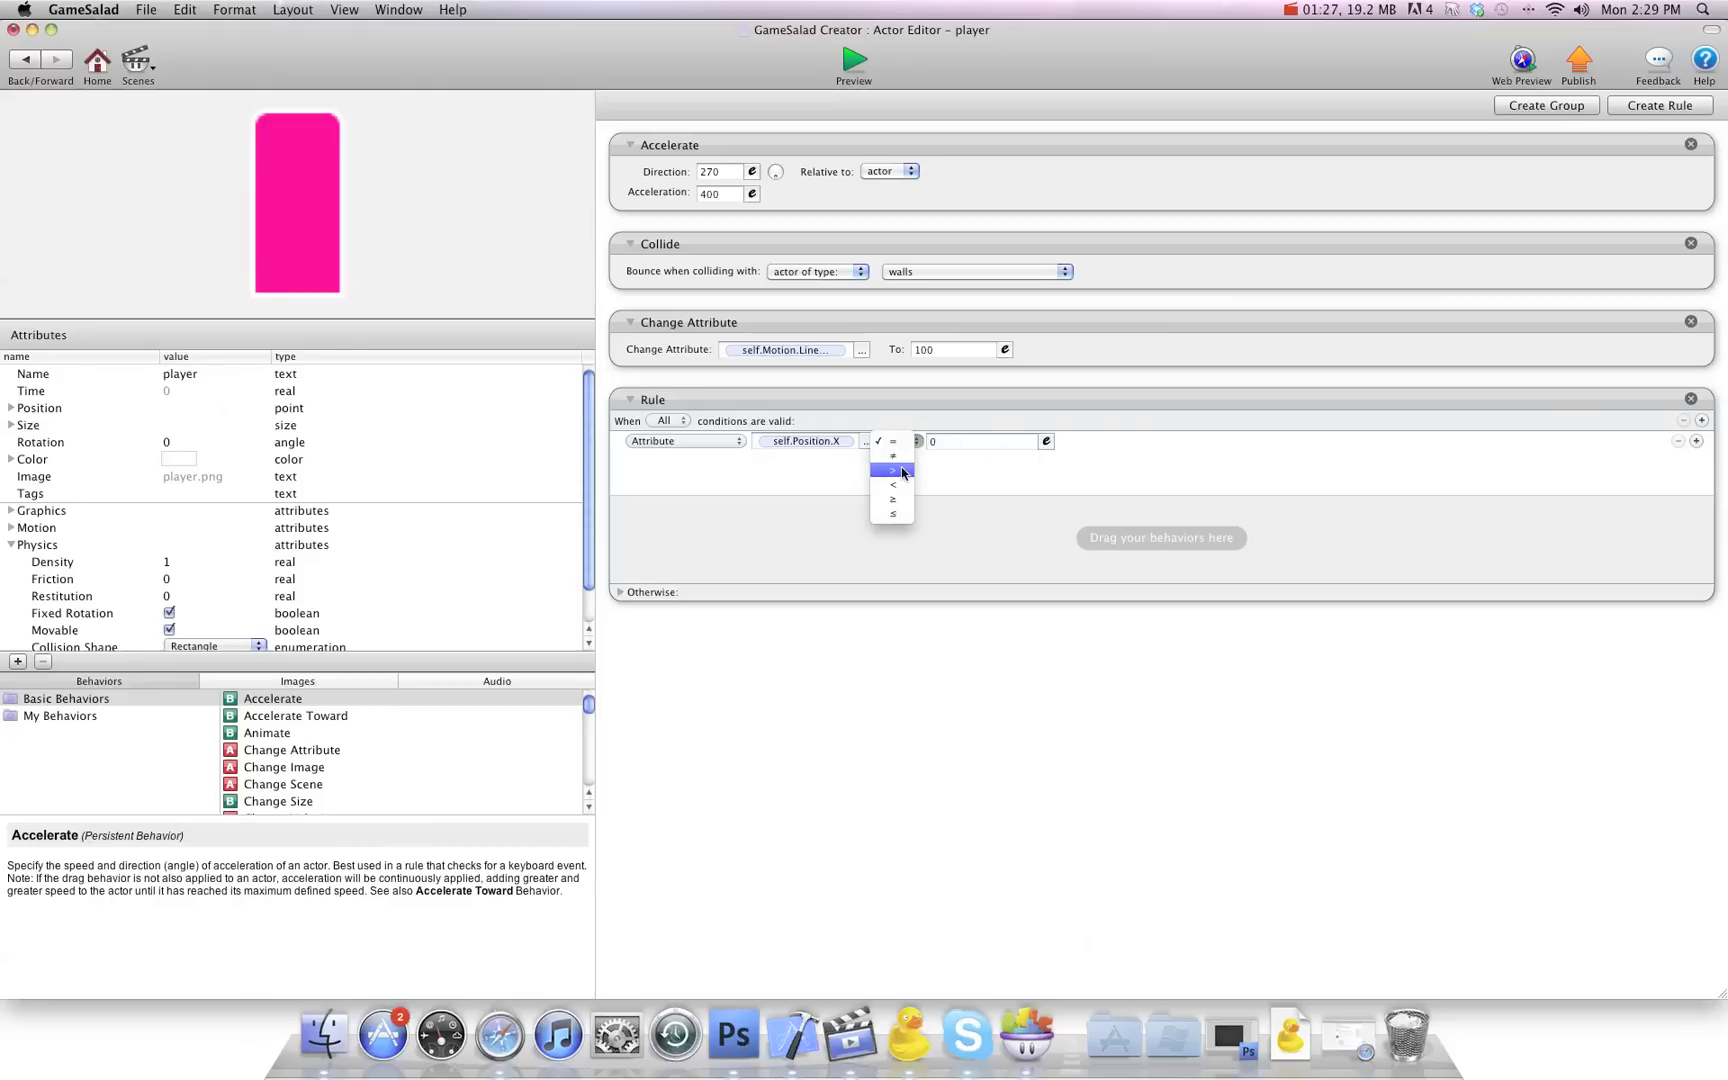
left_click(893, 471)
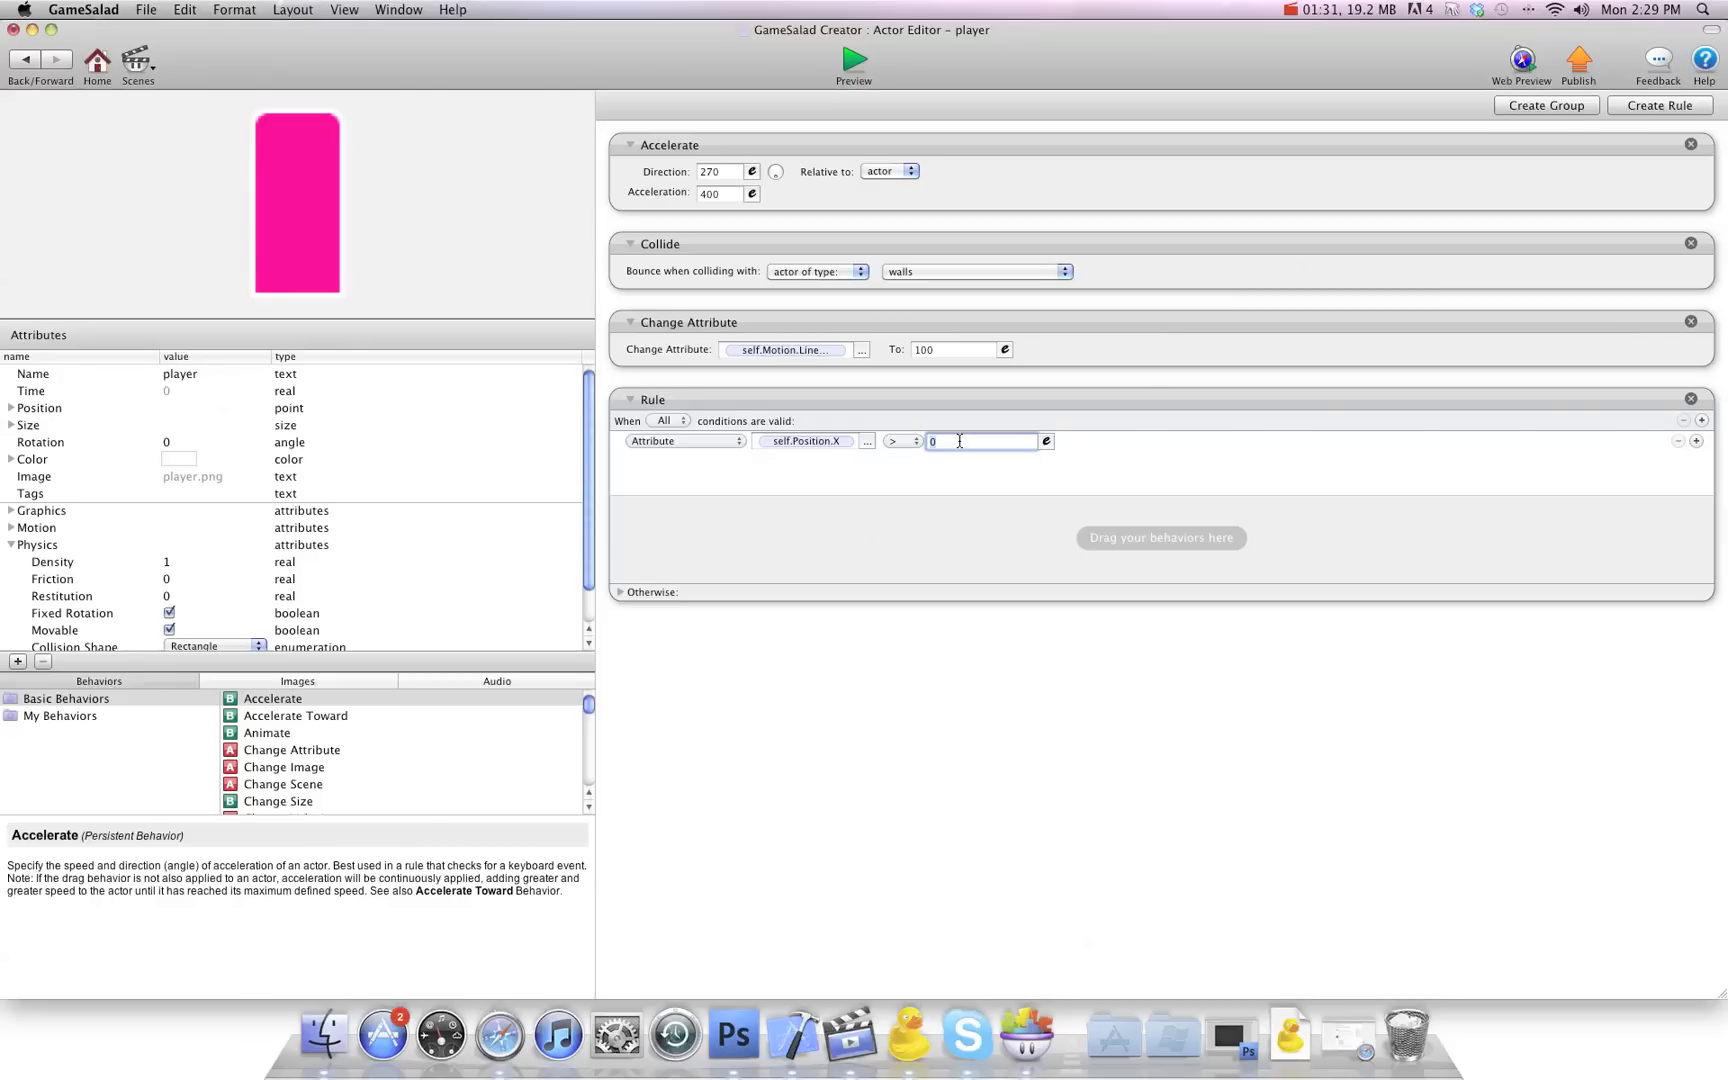
type("430")
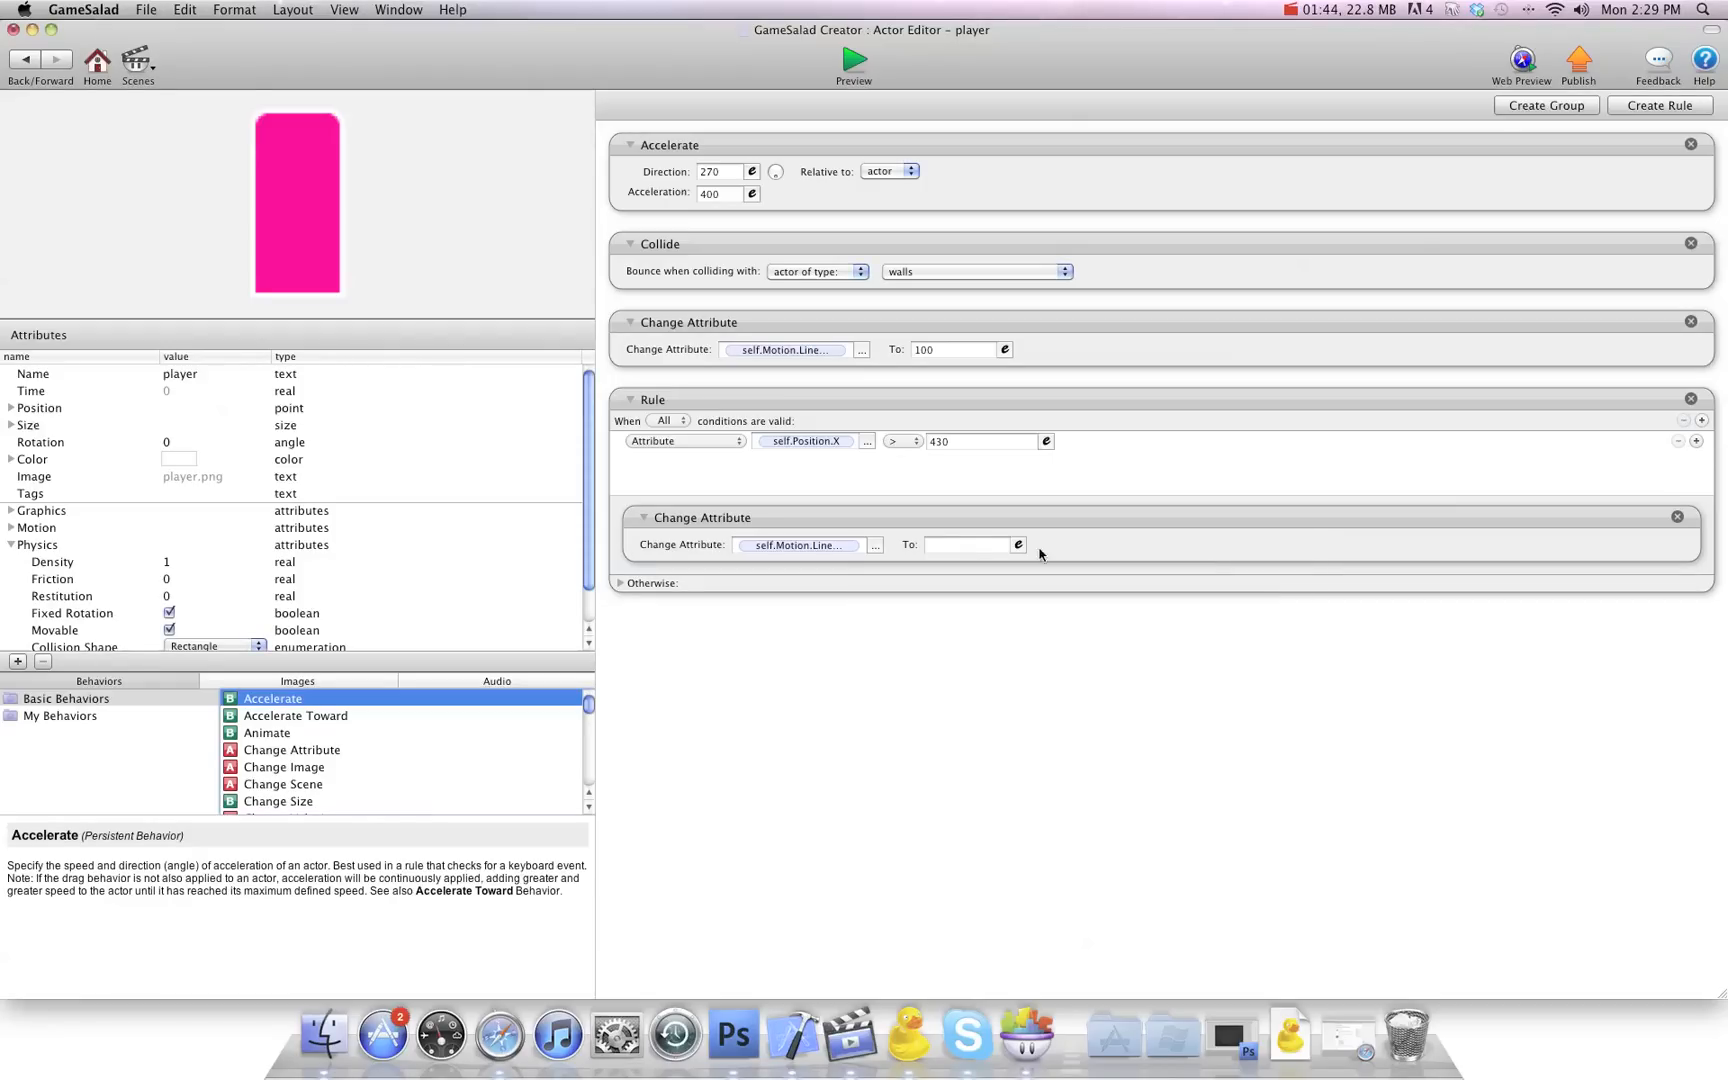
left_click(964, 544)
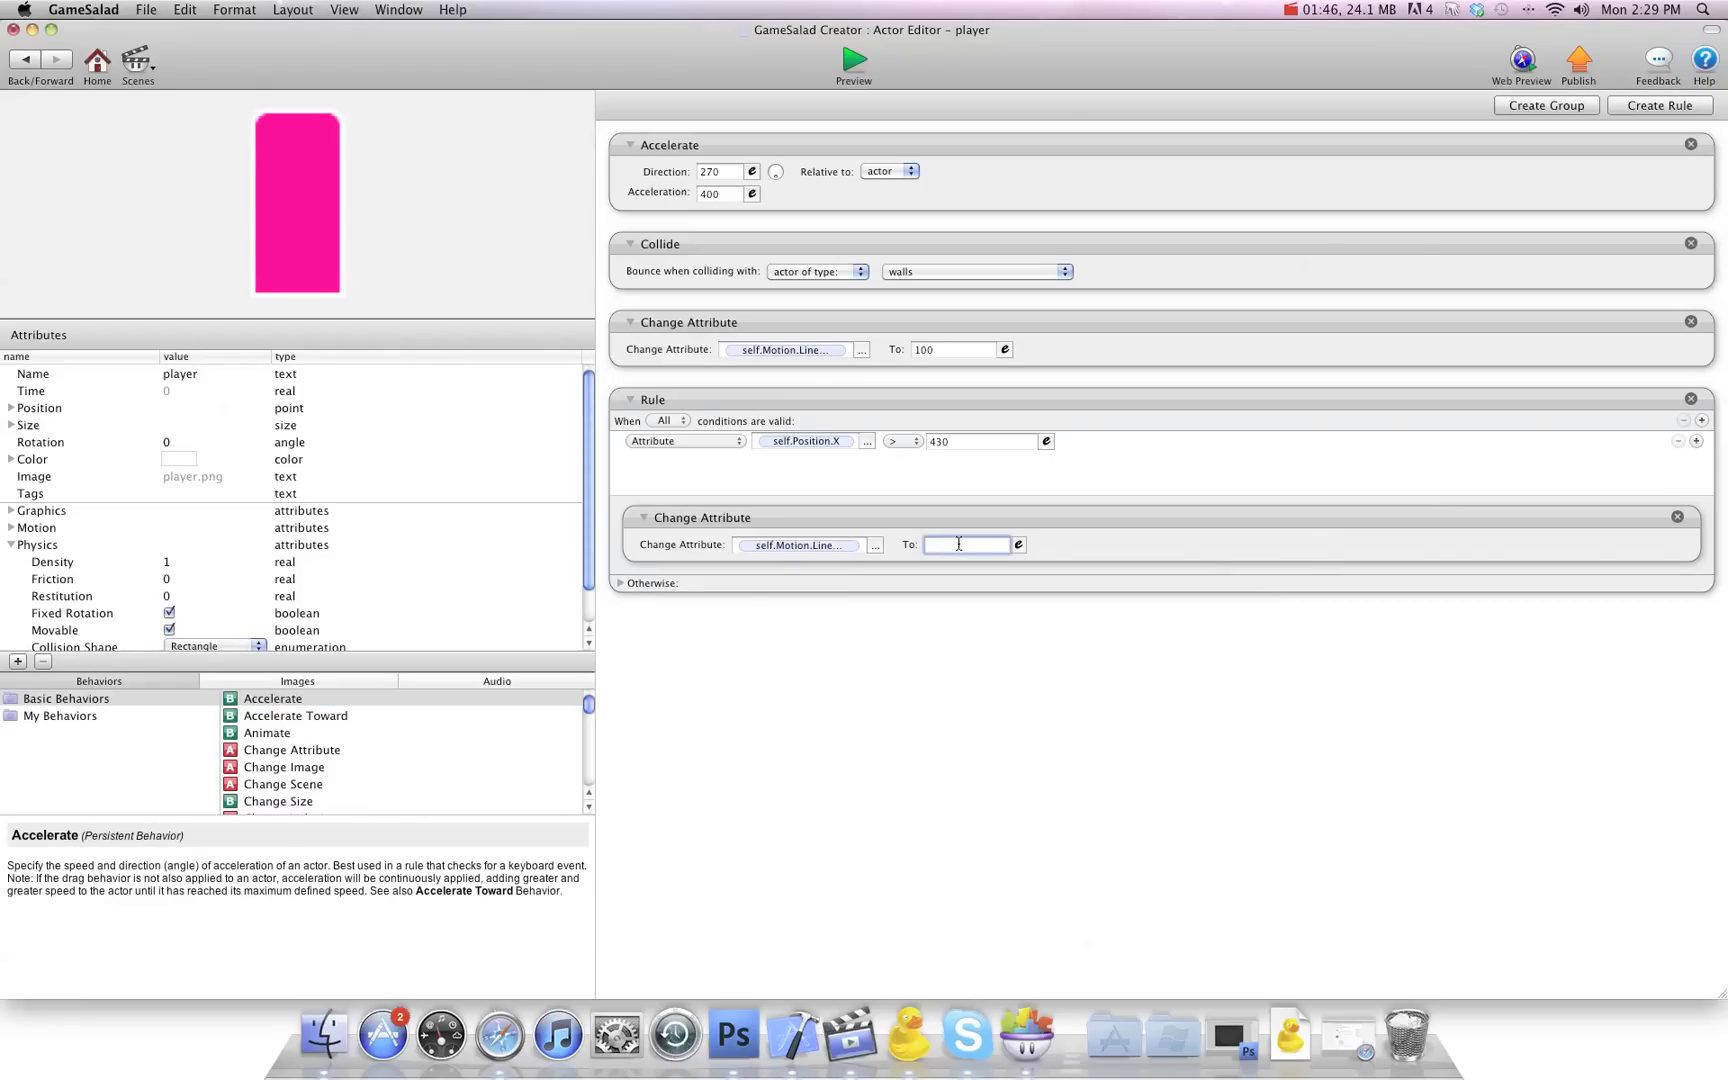
type("-100")
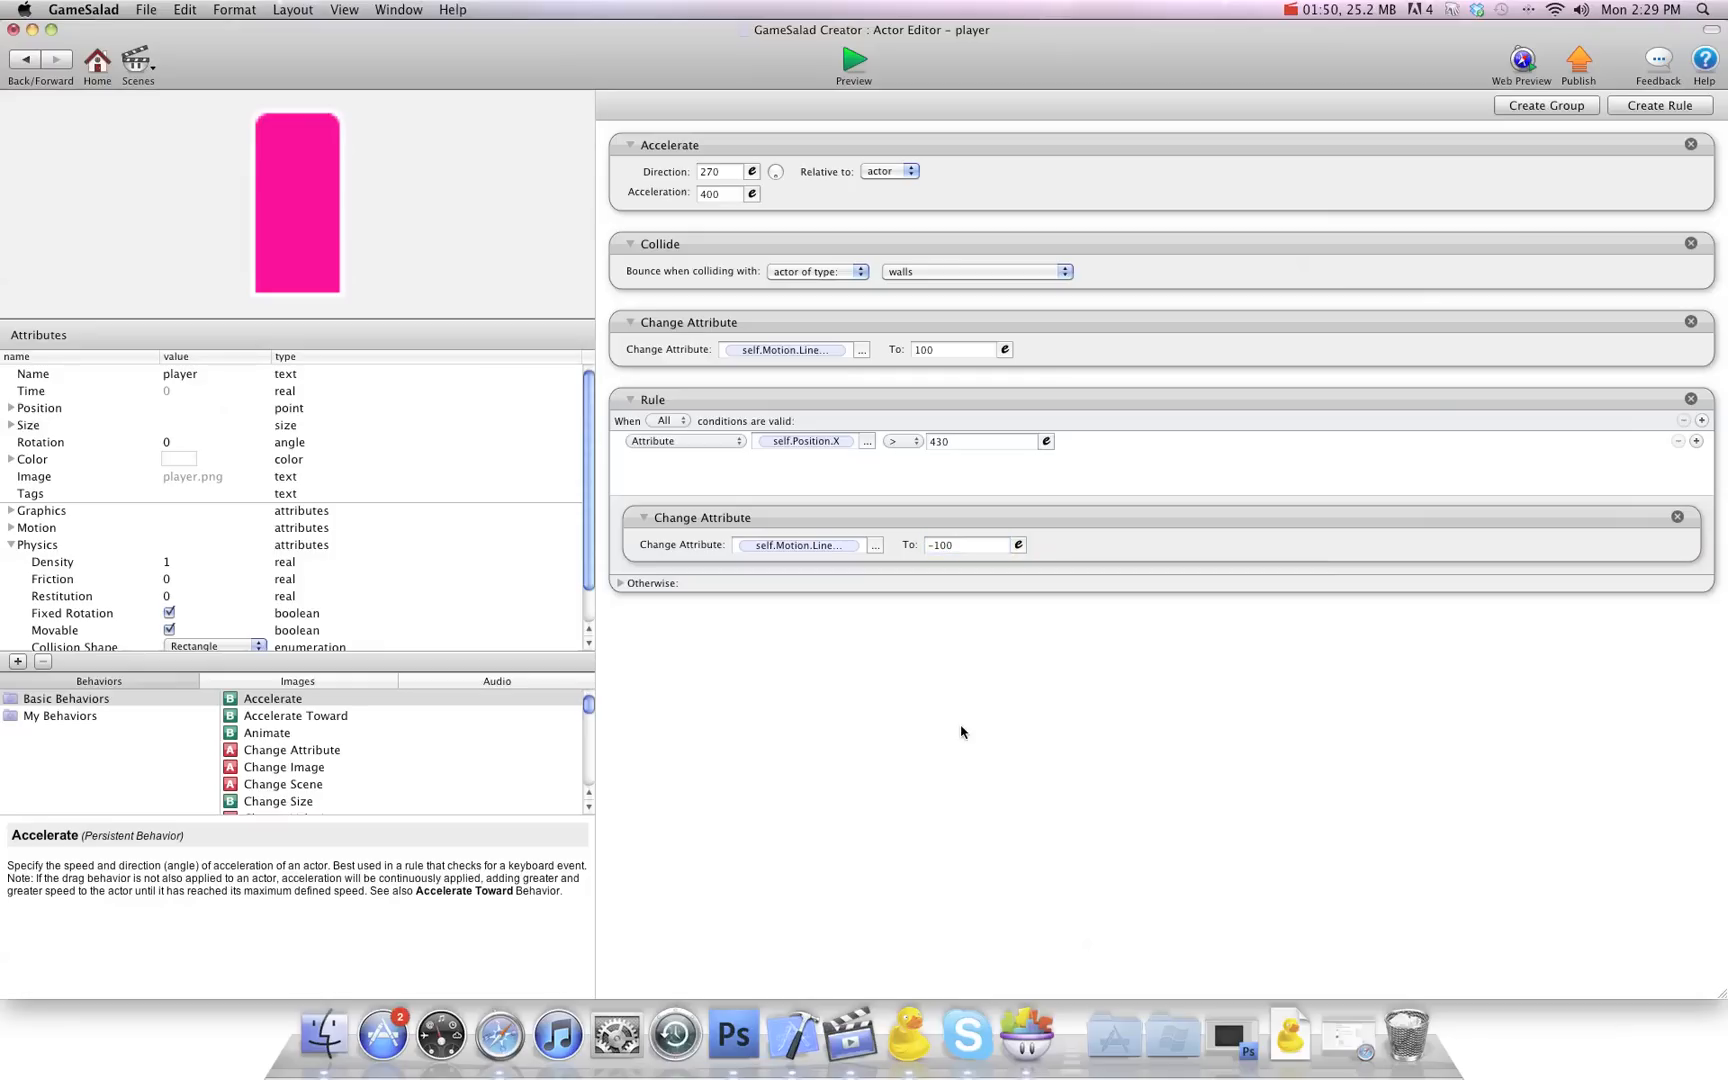
Duplicate the position rule, changing it to self.Position.X < 272 with motion 100
left_click(810, 402)
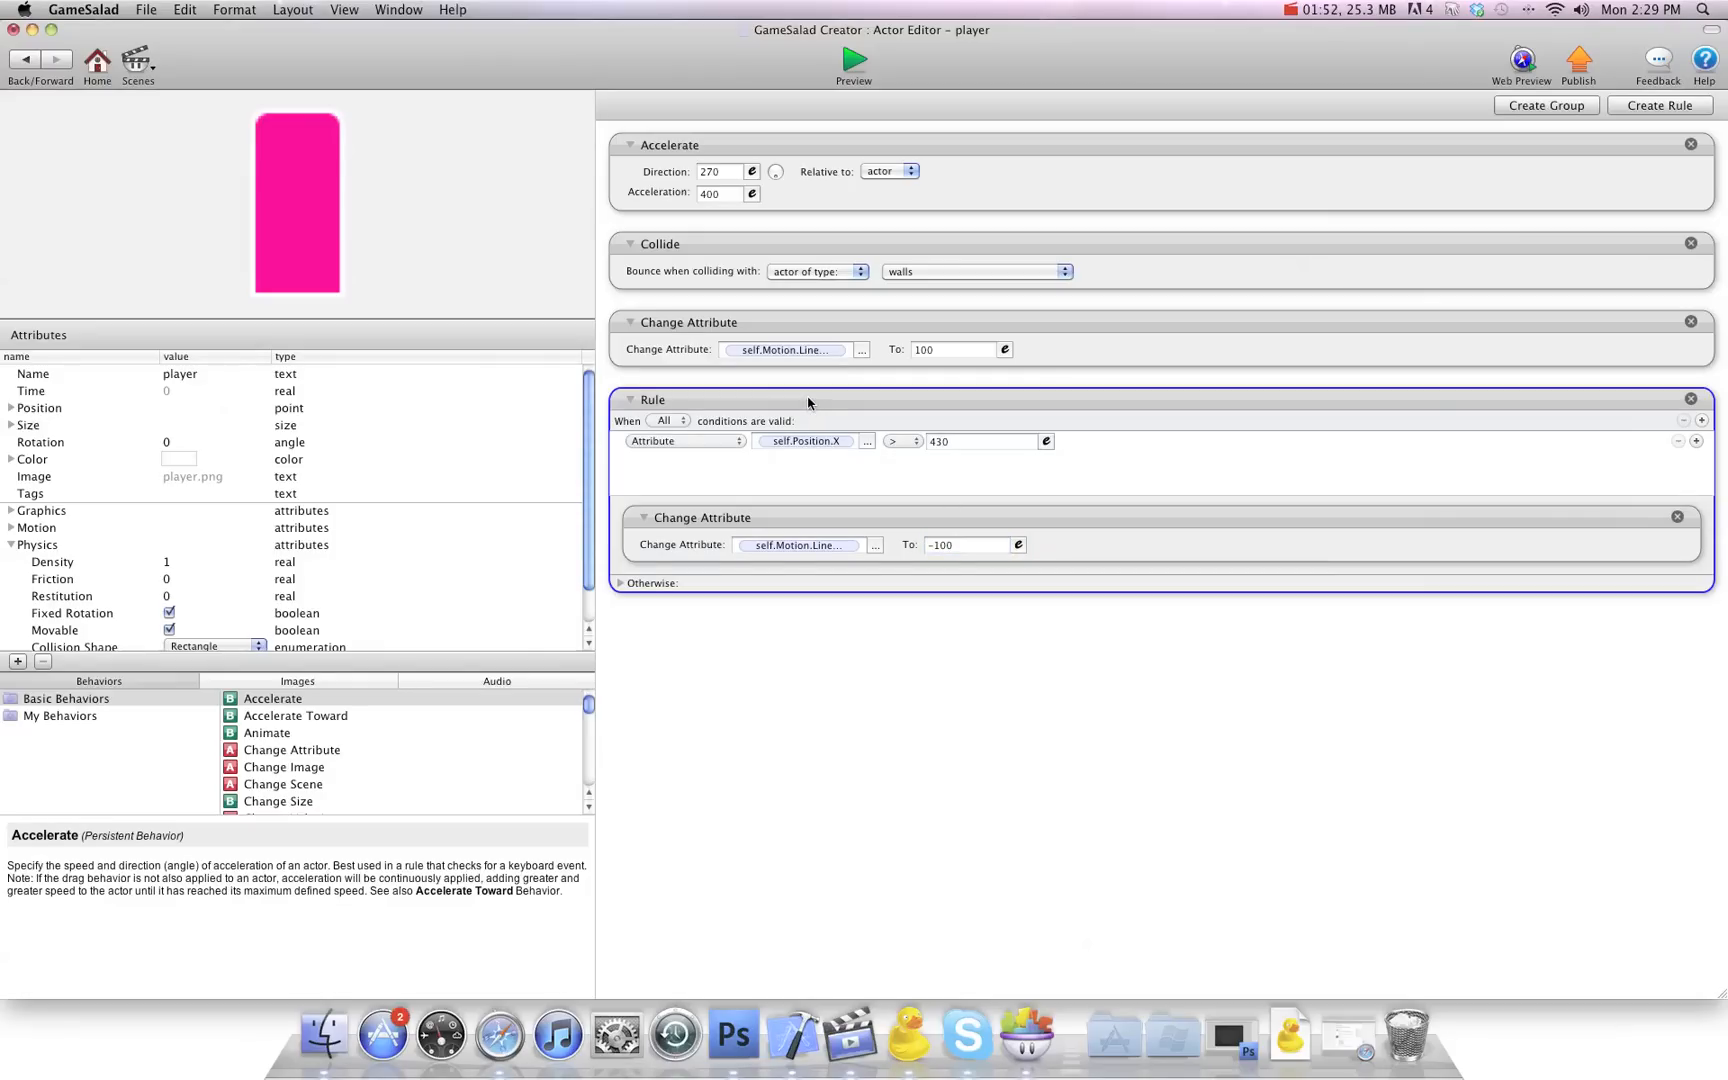
left_click(1659, 105)
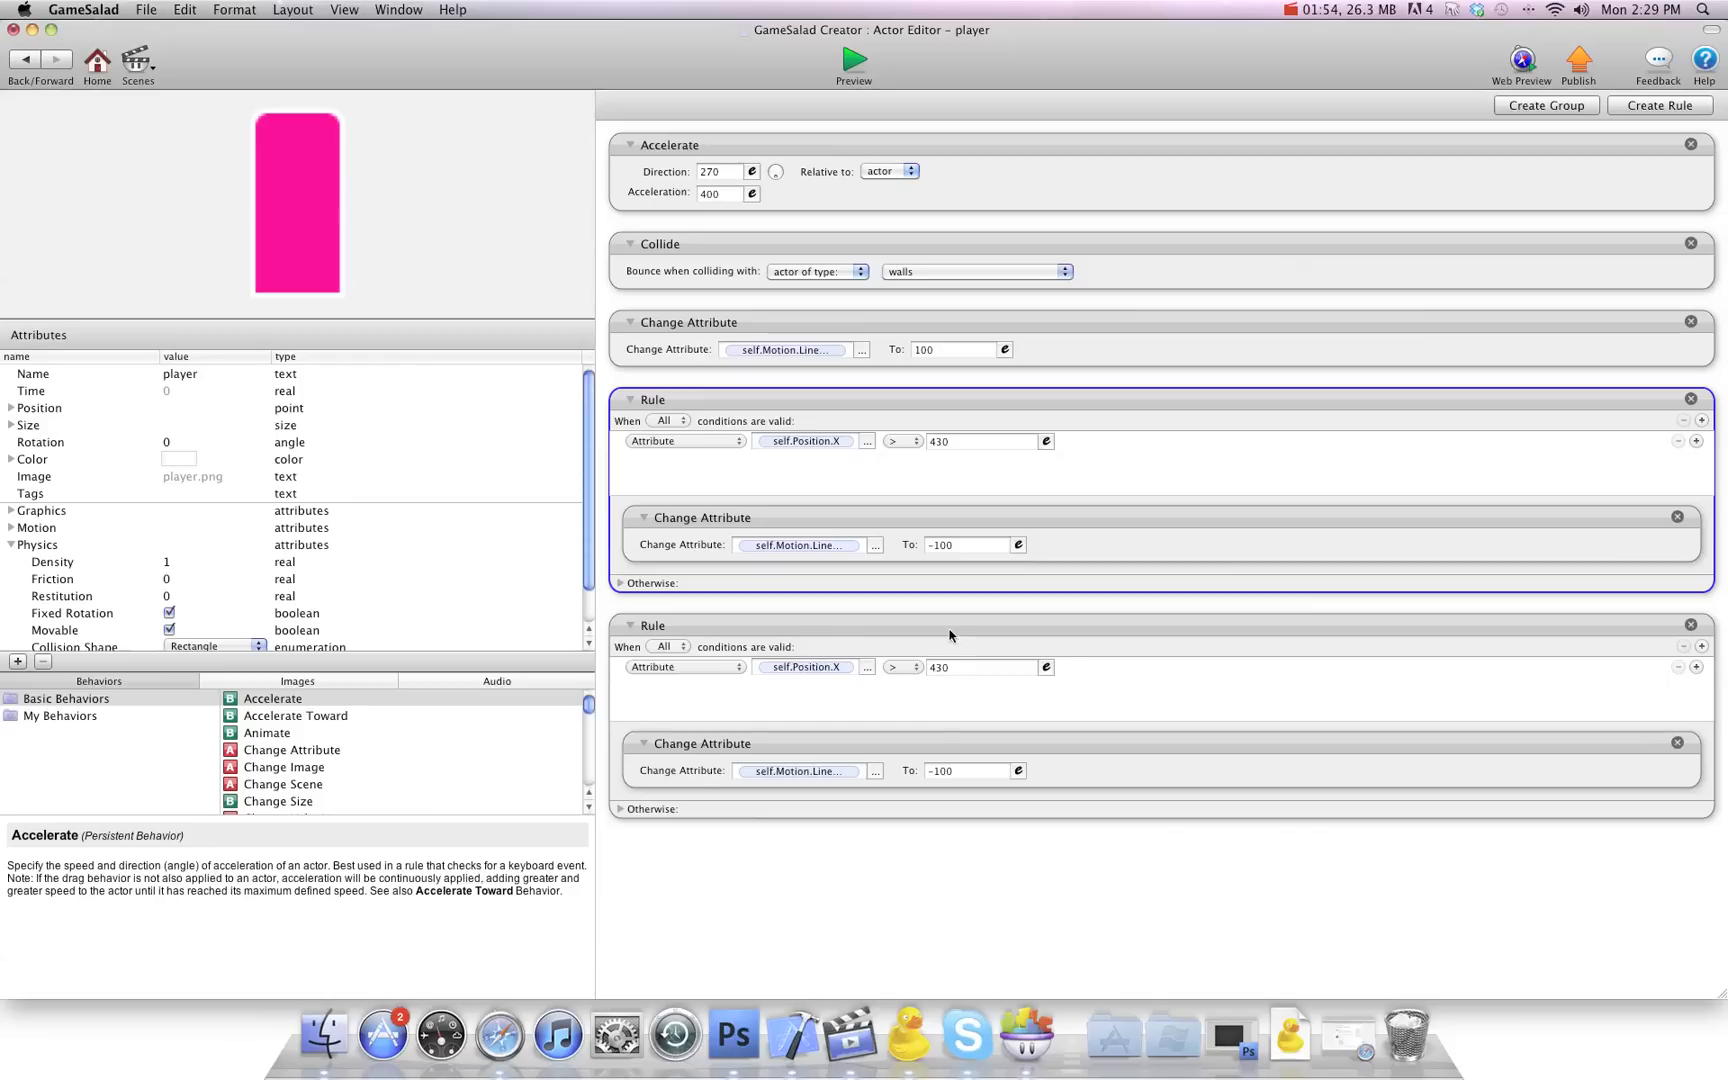
mouse_move(865, 677)
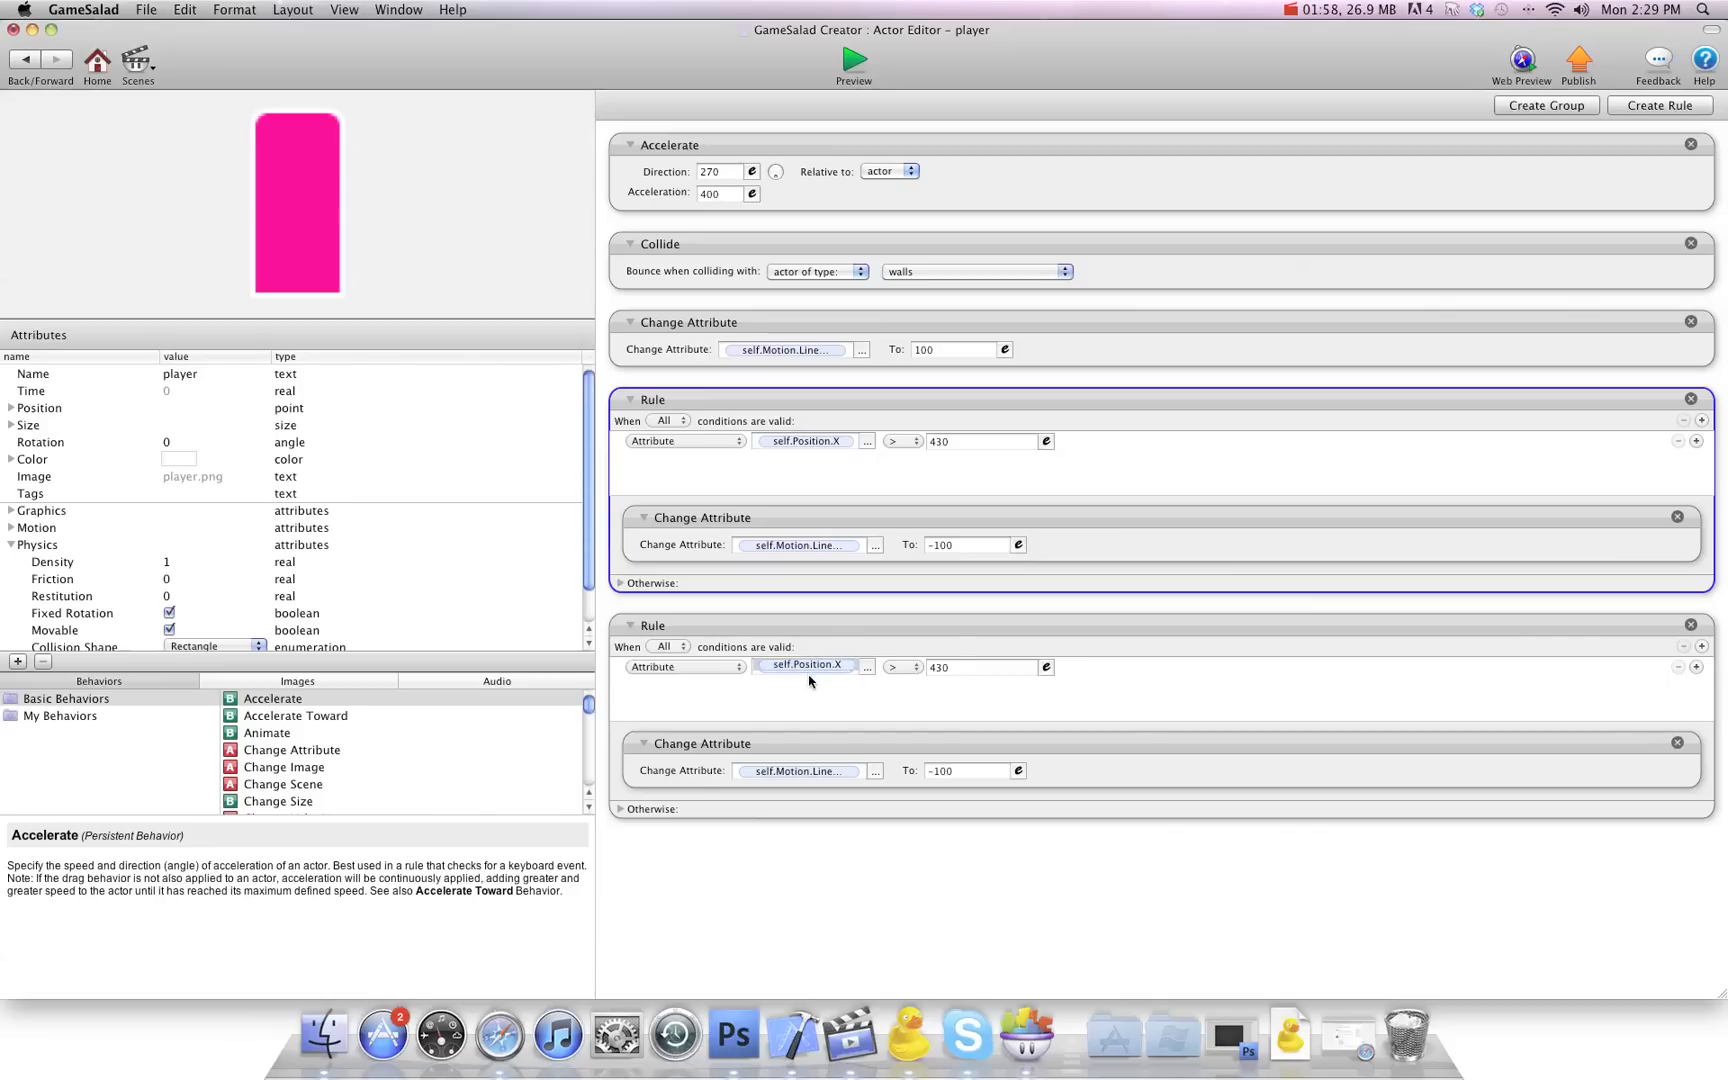
left_click(901, 667)
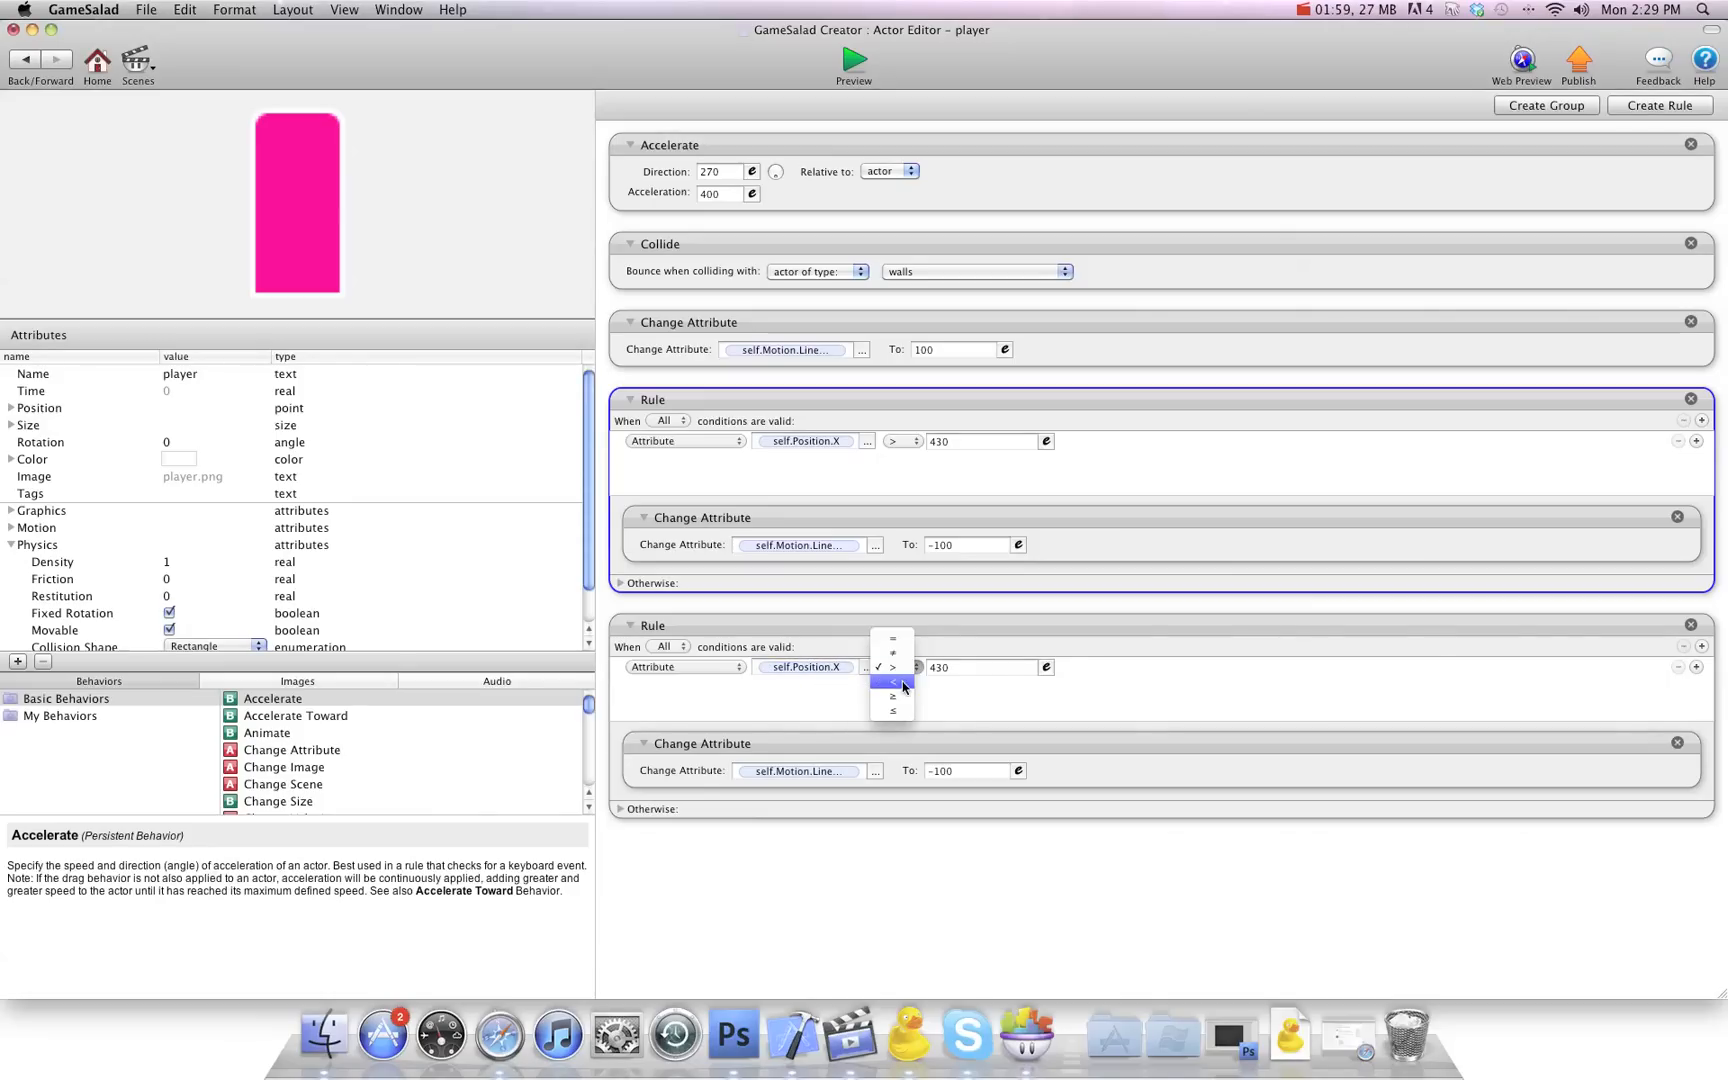
left_click(893, 681)
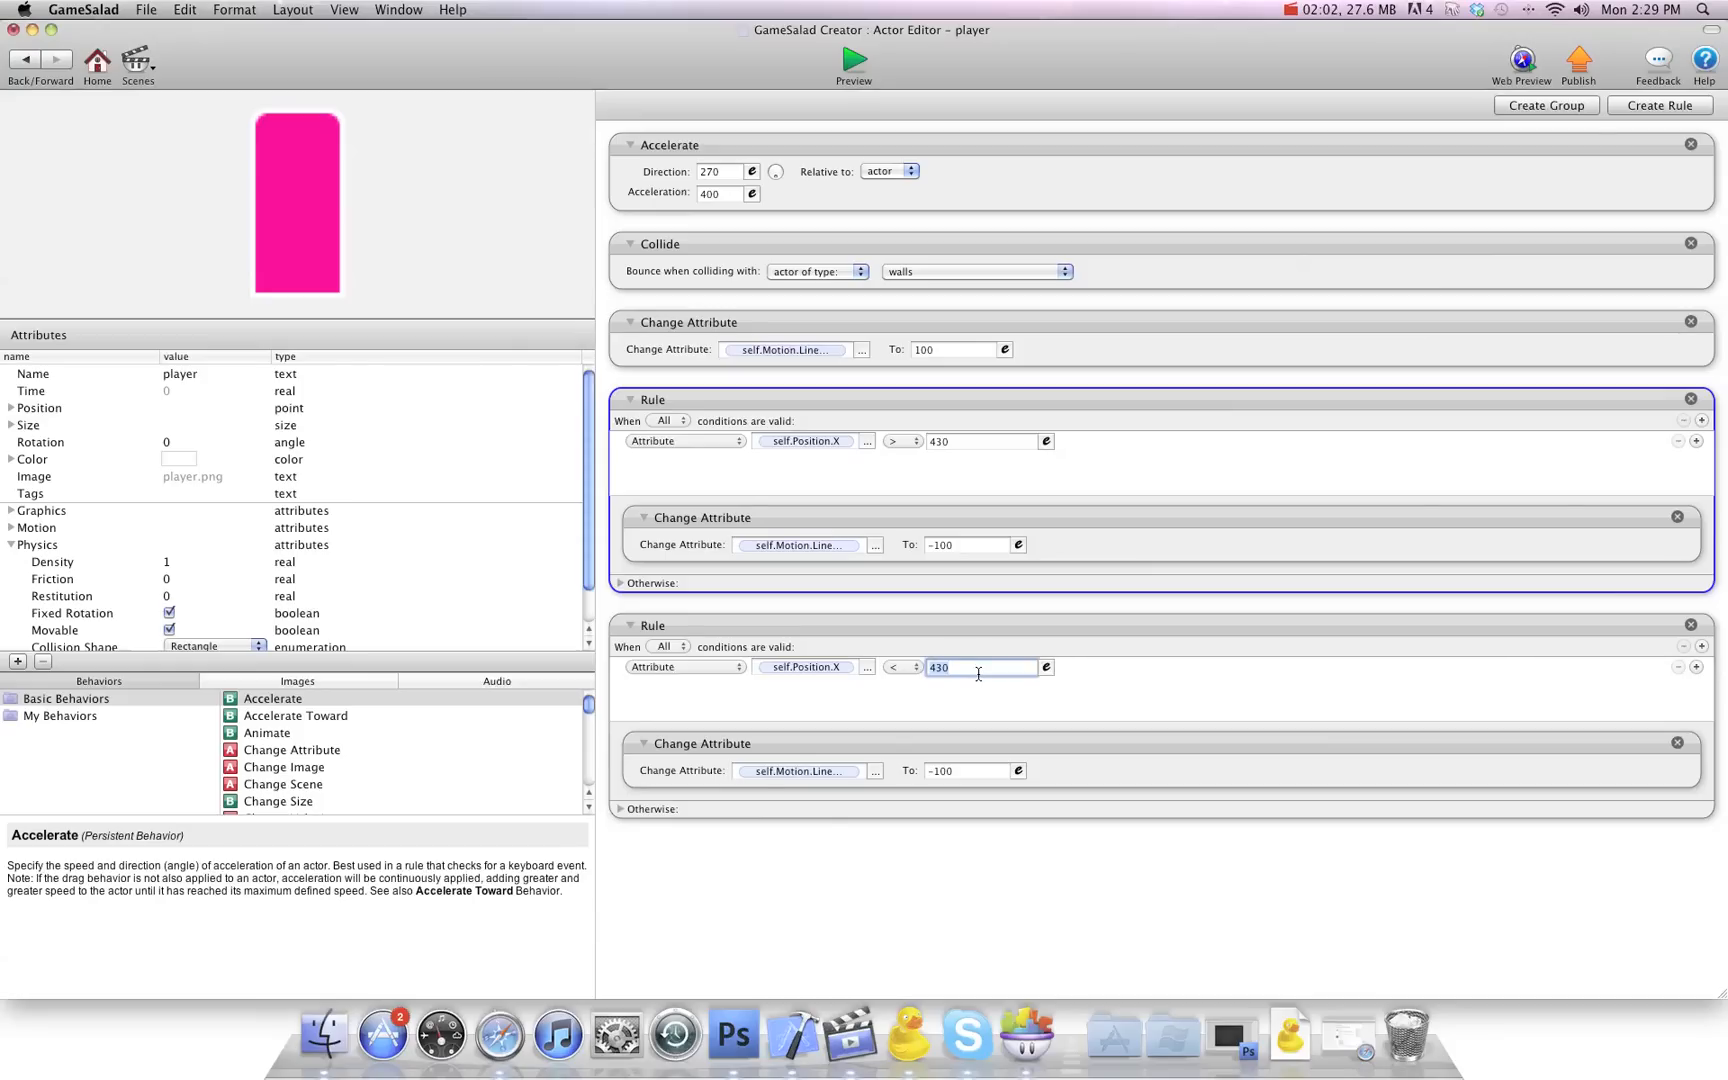
type("272")
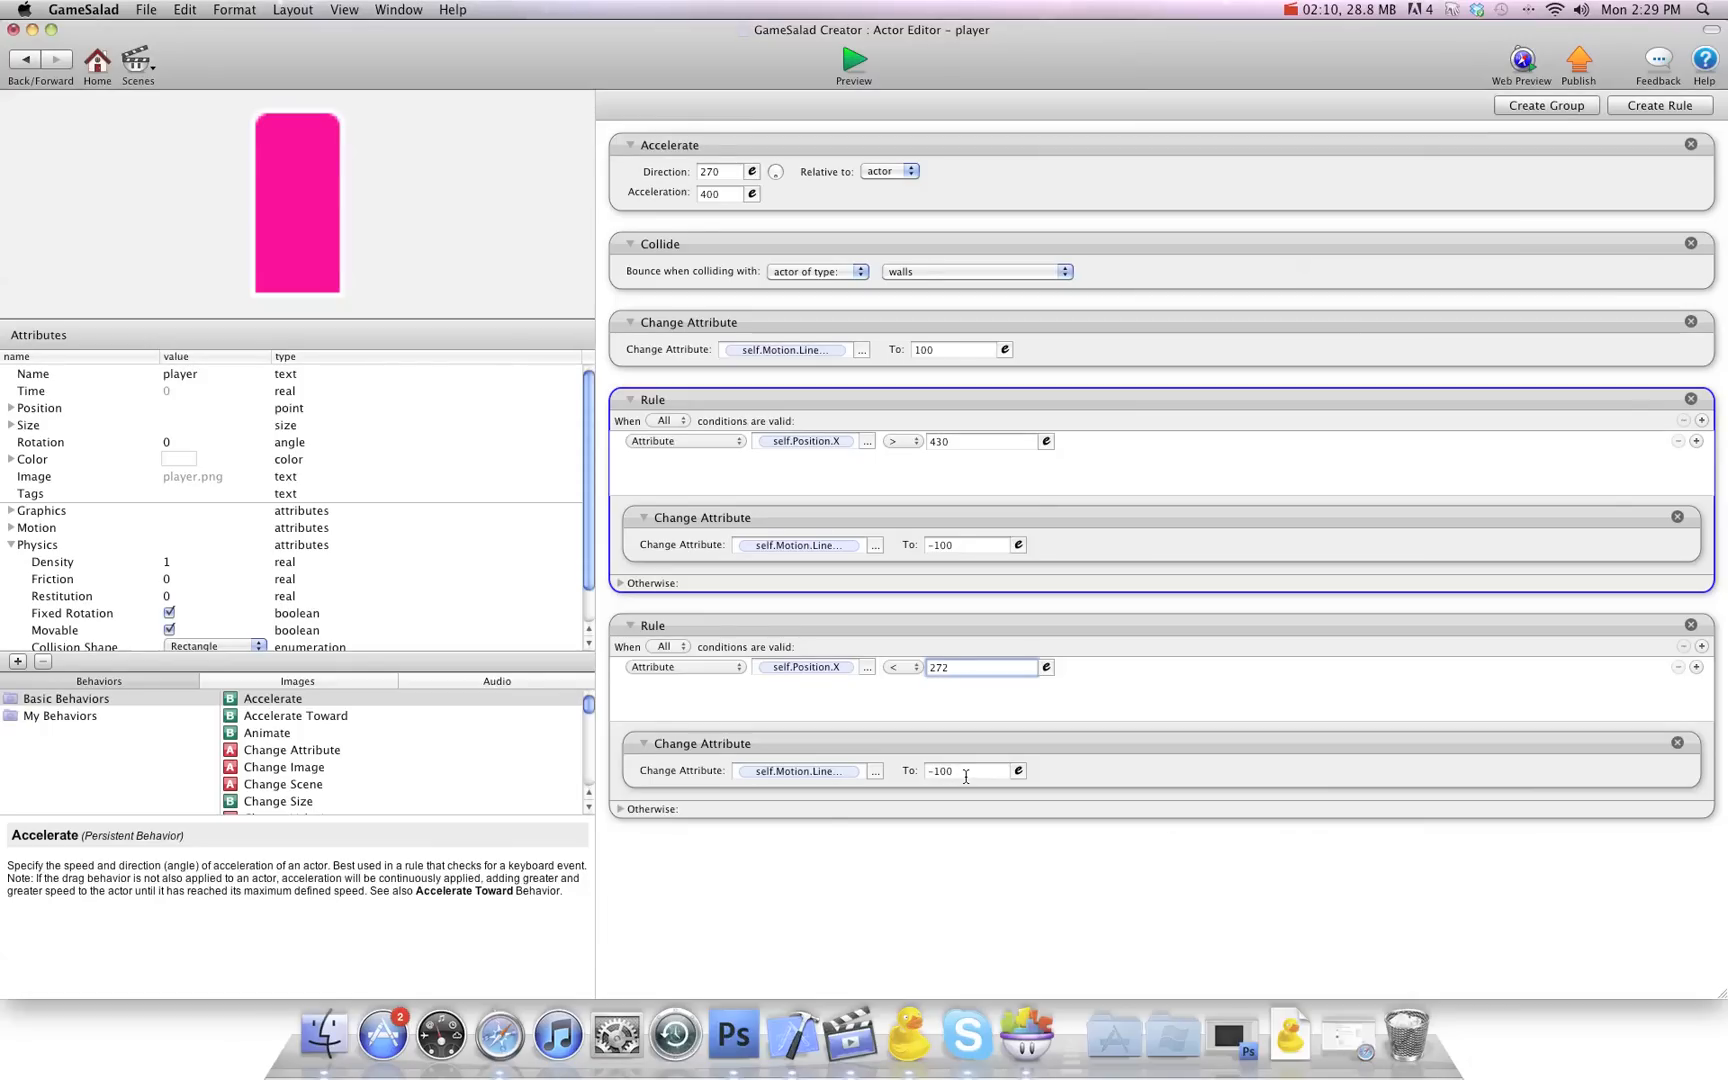
type("100")
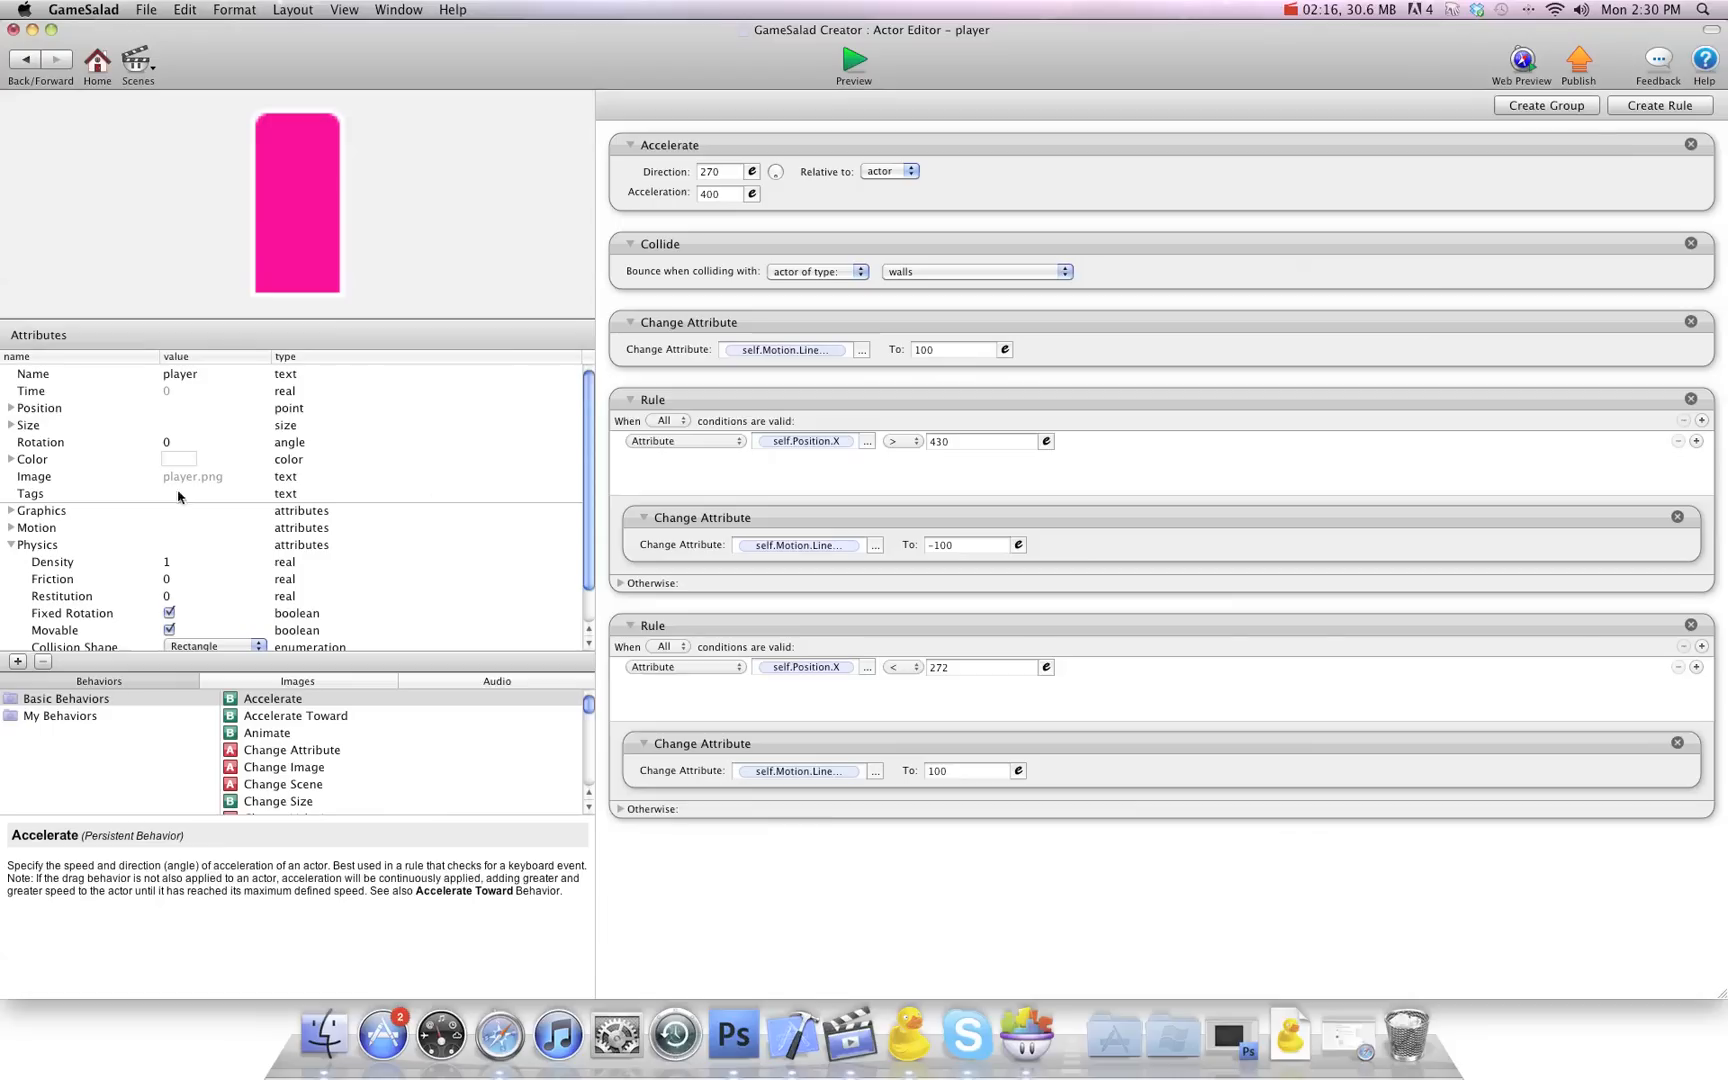
left_click(53, 579)
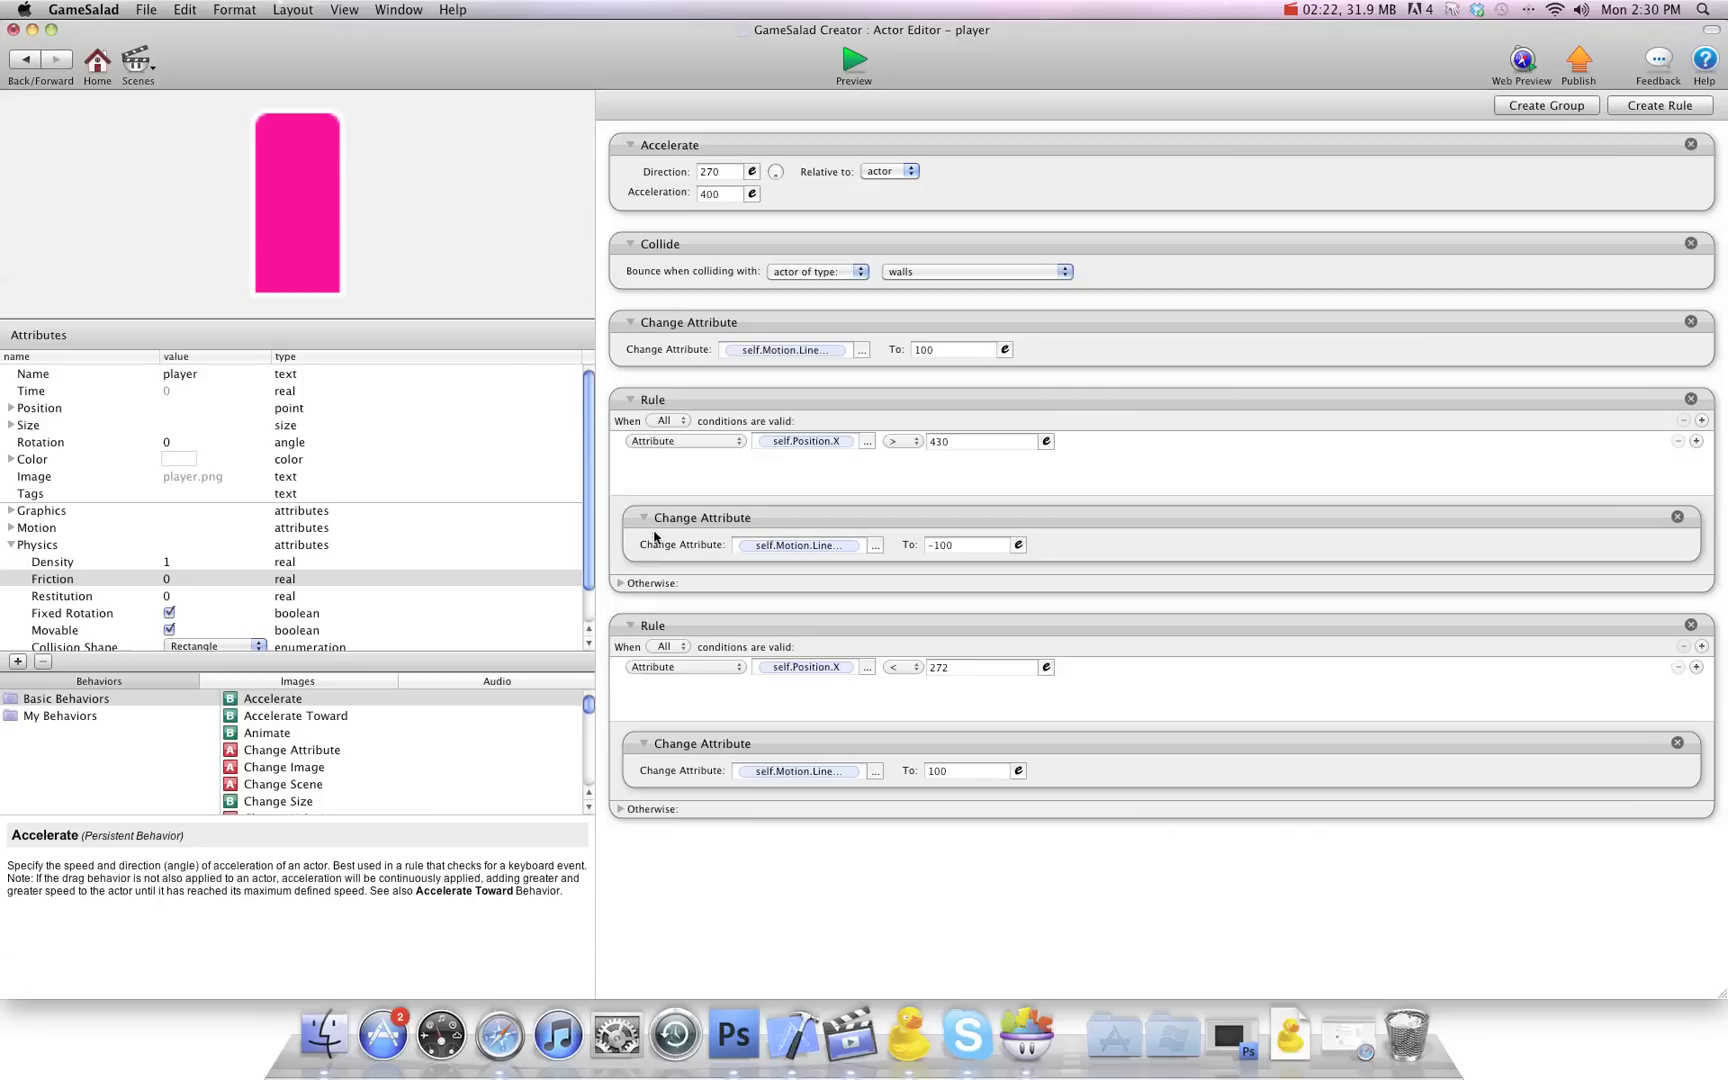
mouse_move(942, 678)
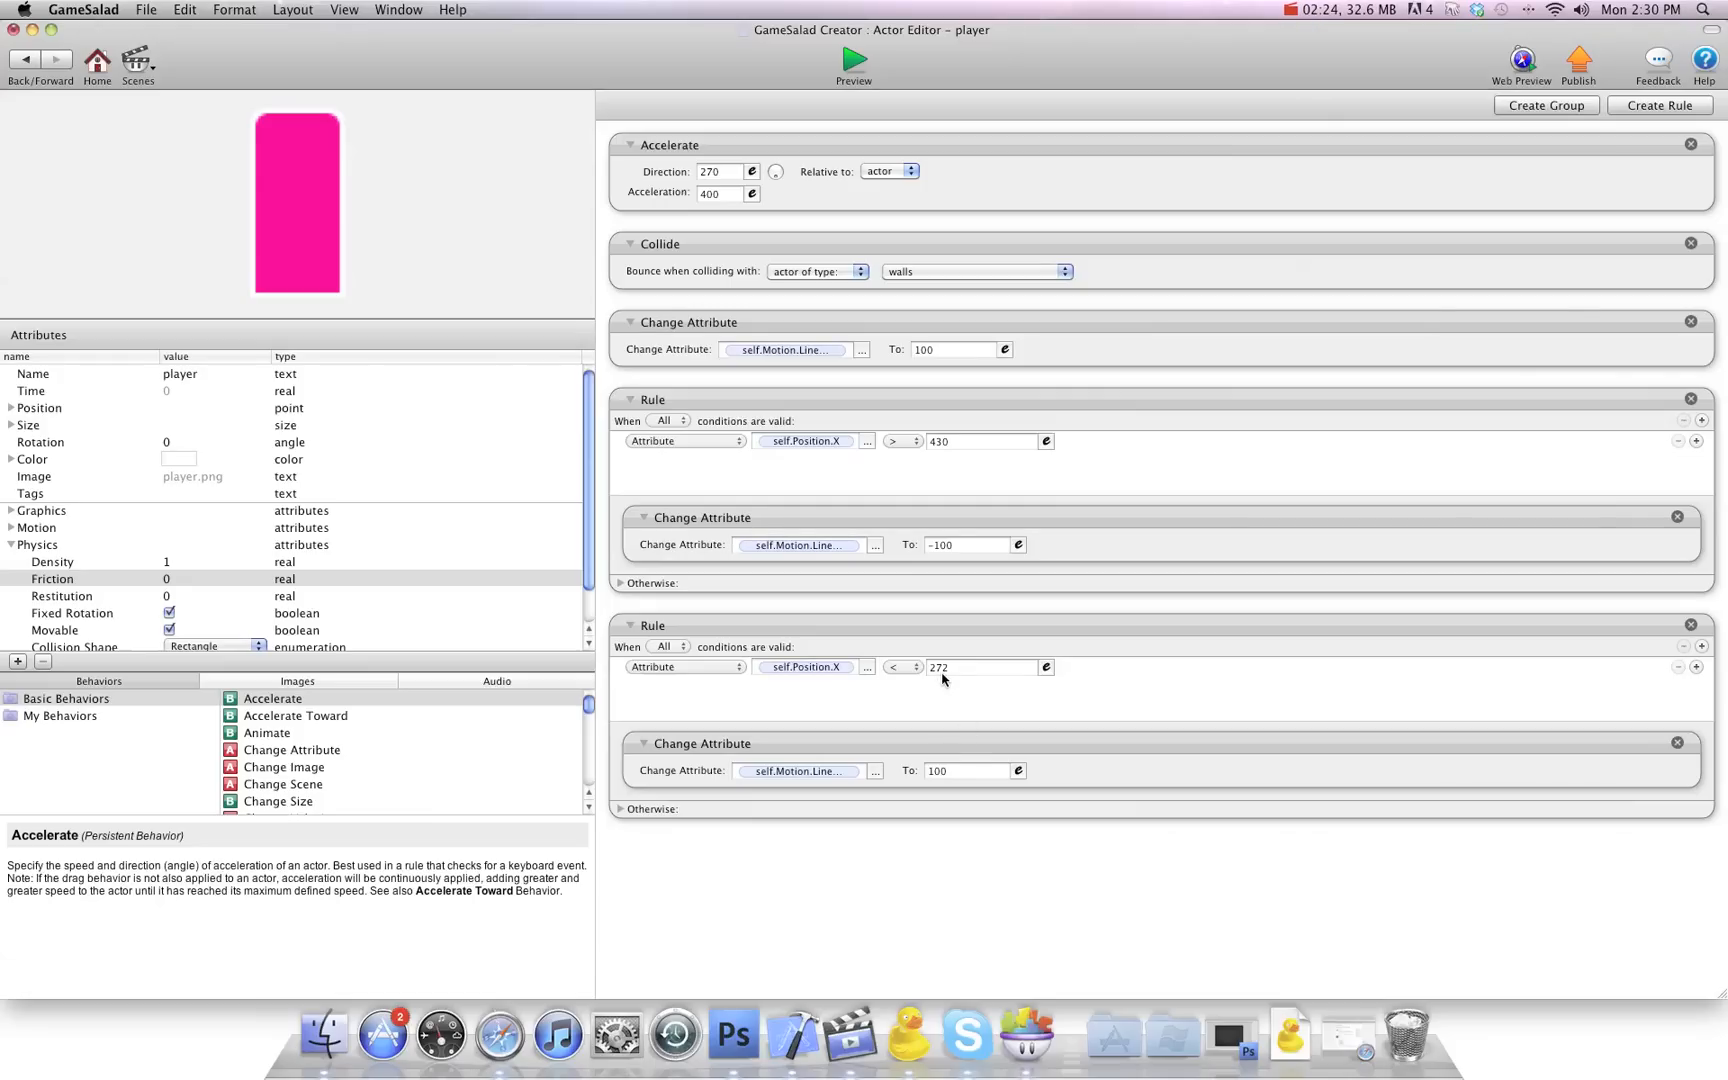